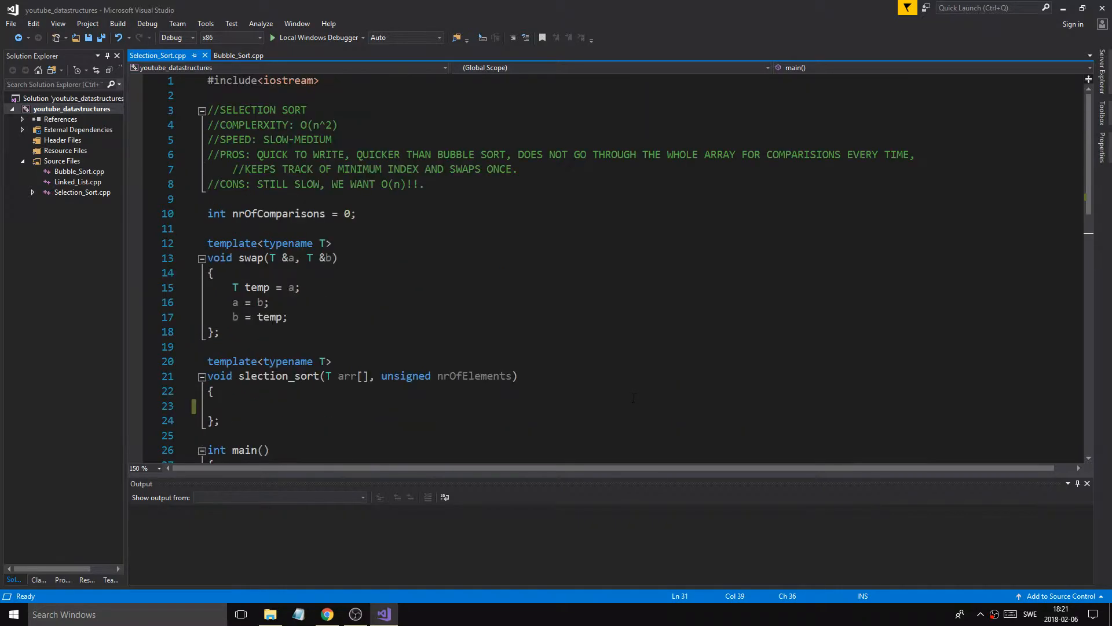
Step: Highlight the SELECTION SORT, SPEED, nrOfComparisons and PROS comment lines while explaining
left_click(424, 185)
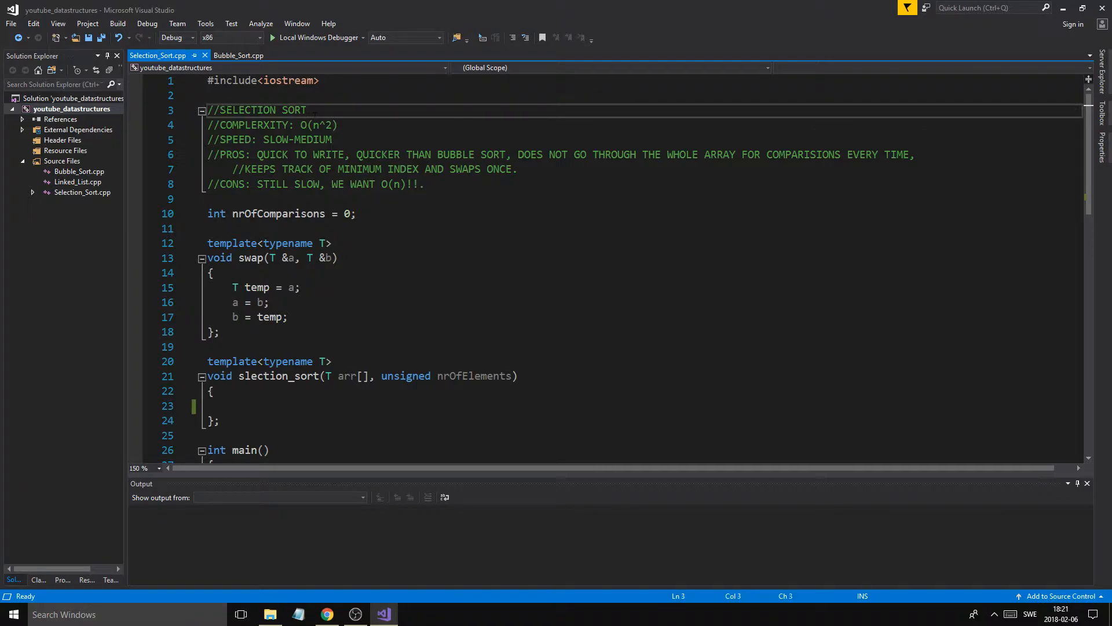
left_click(325, 125)
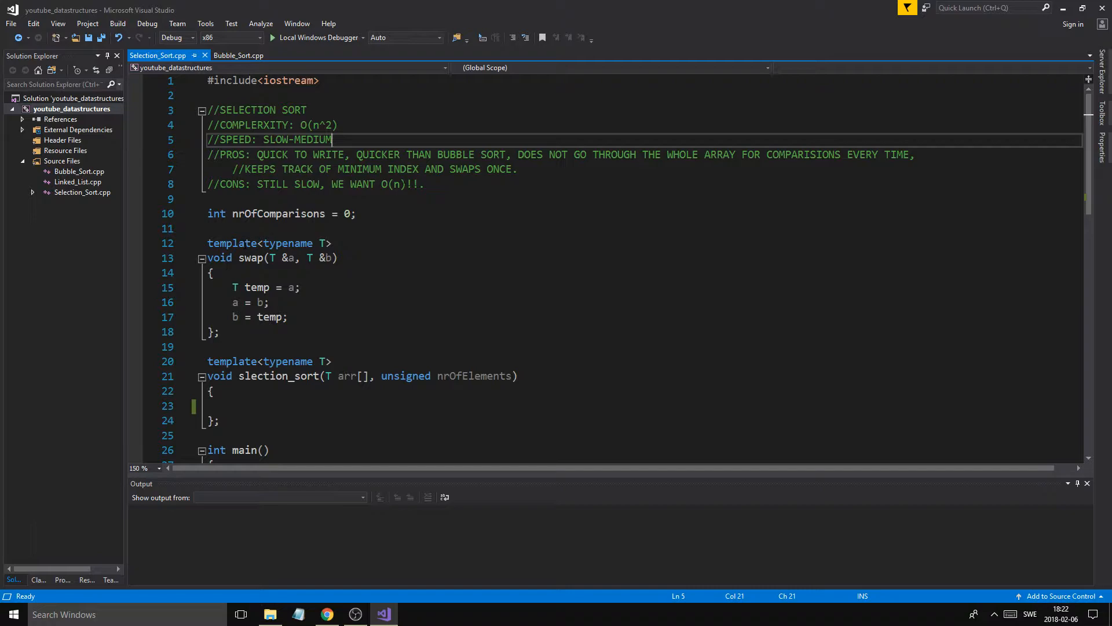
left_click(321, 125)
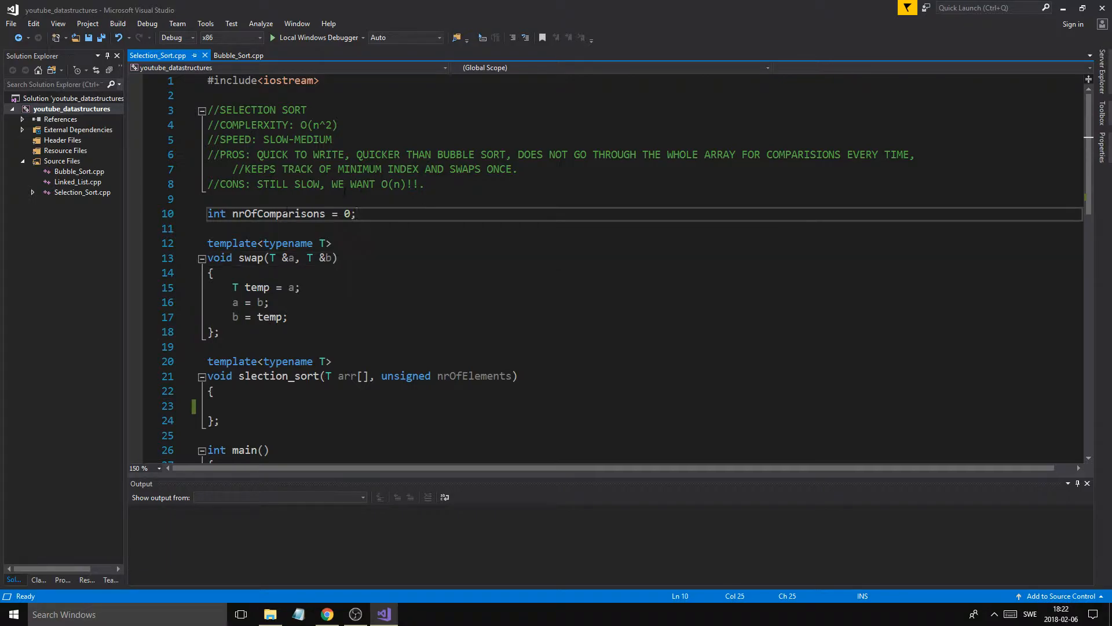
left_click_drag(259, 183, 406, 183)
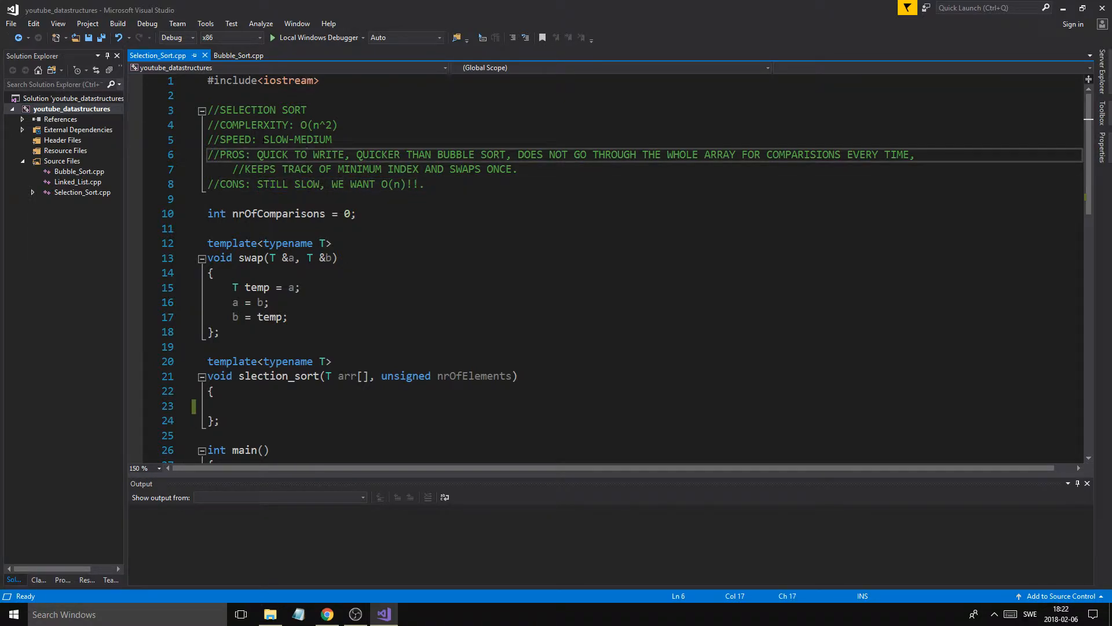
double_click(270, 155)
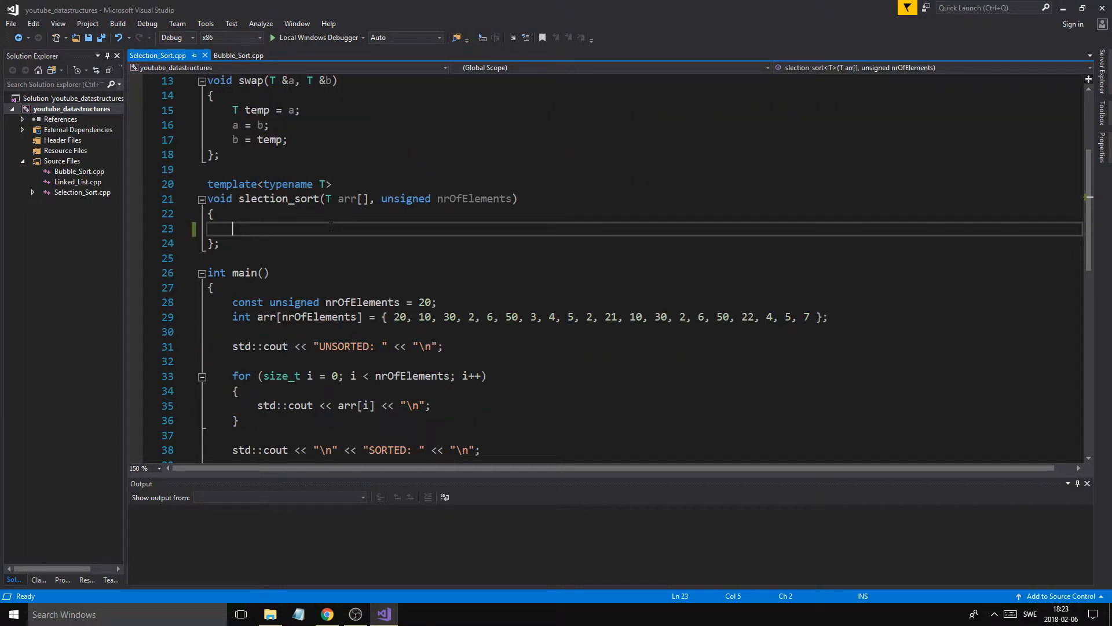
Step: Declare int minIndex = 0; inside slection_sort
type("int")
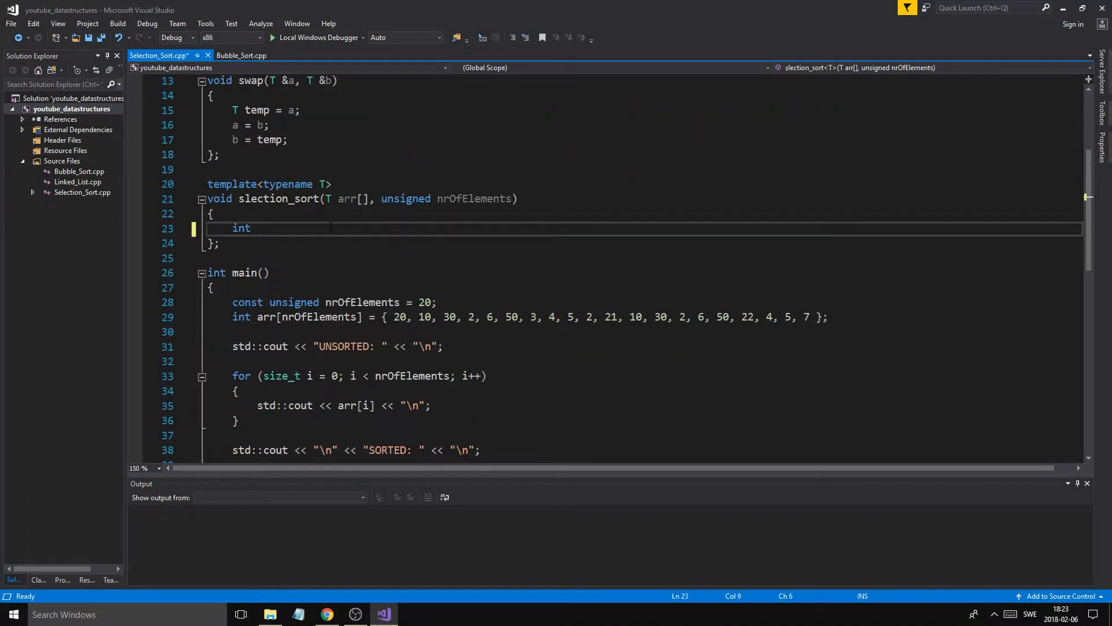
type("I")
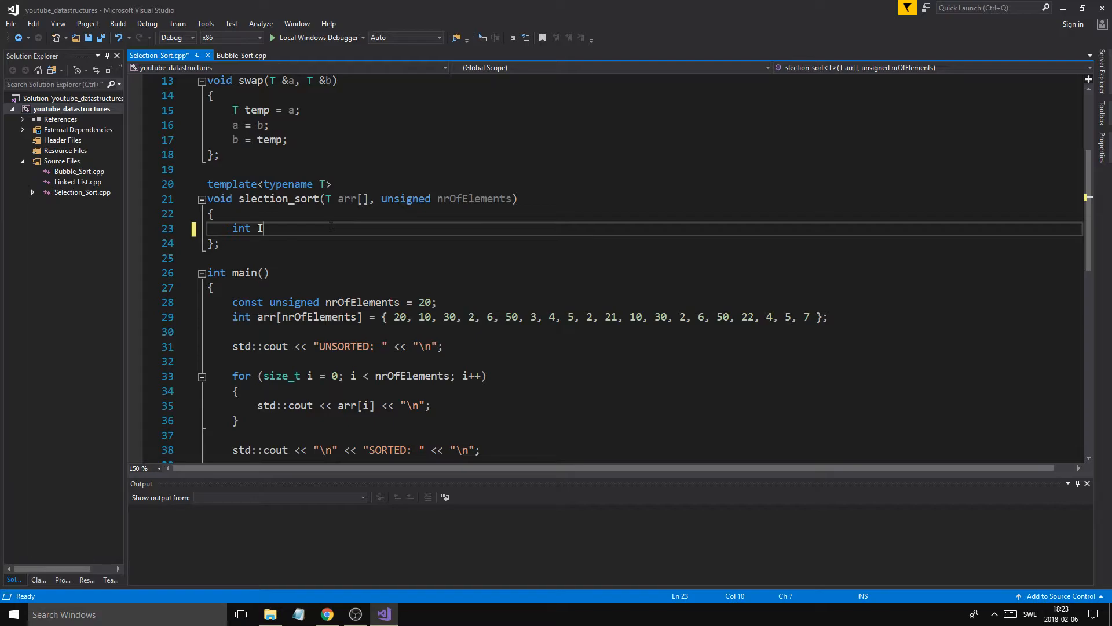
type("ndexMi")
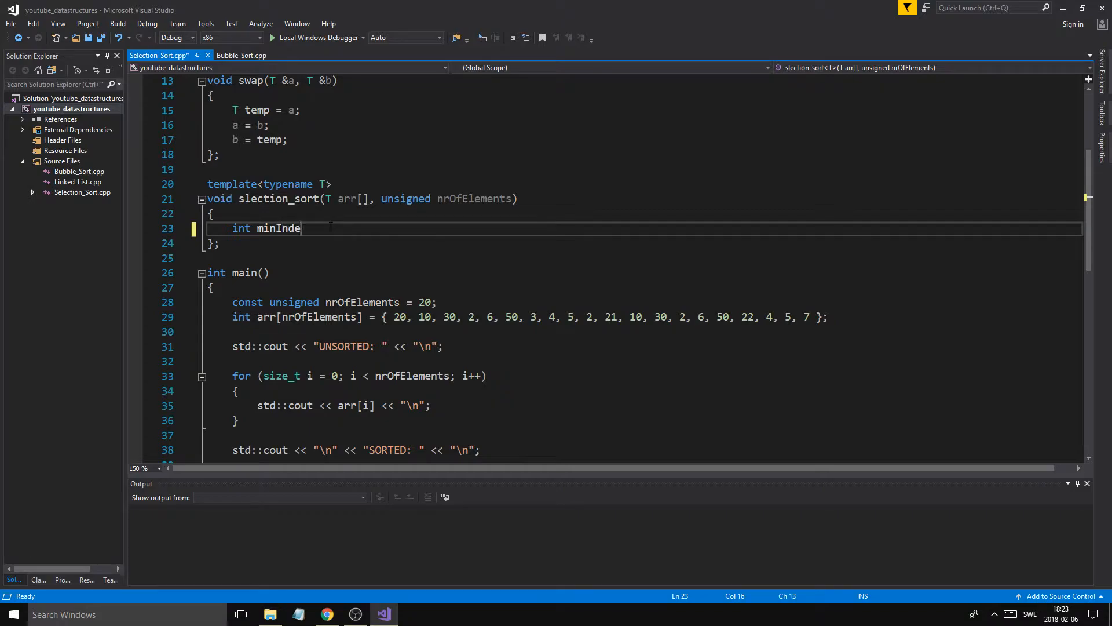
type("x = 0;")
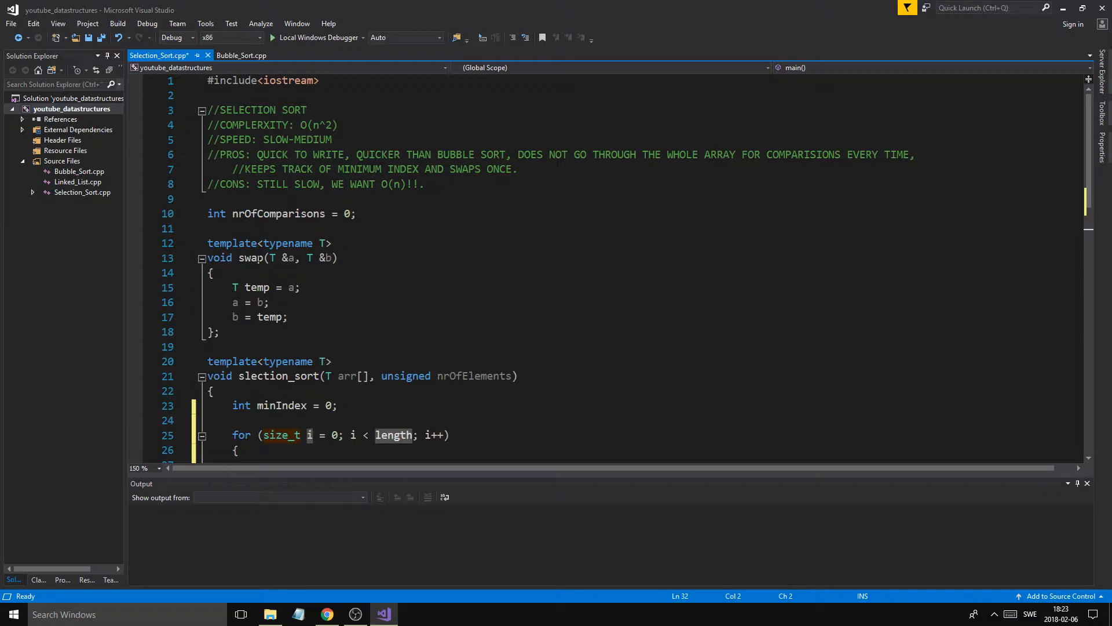
scroll("down", 3)
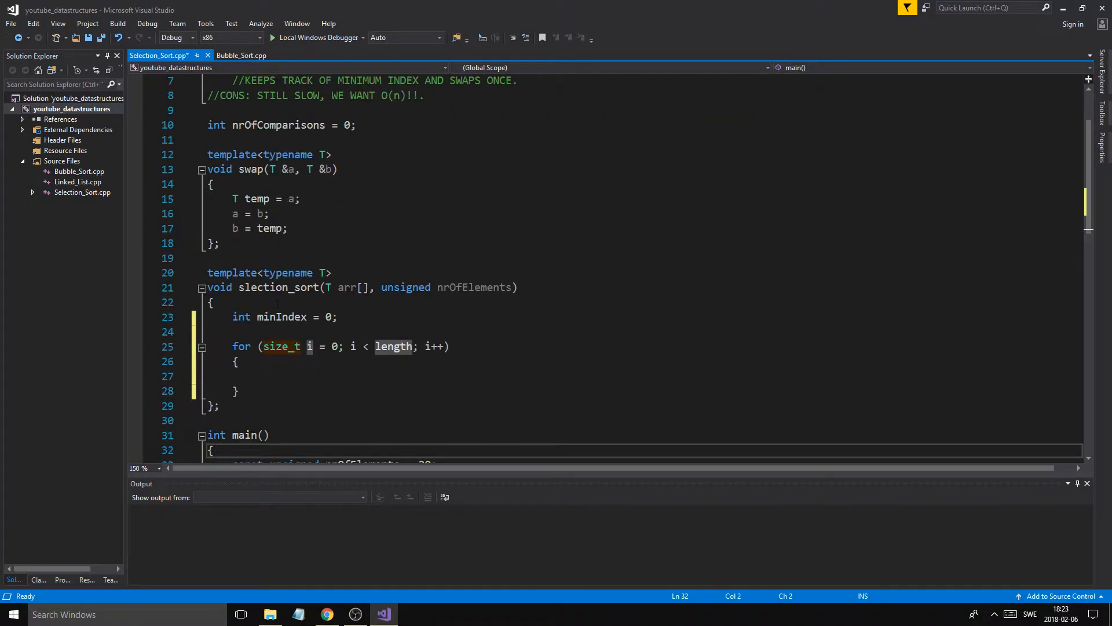
double_click(277, 287)
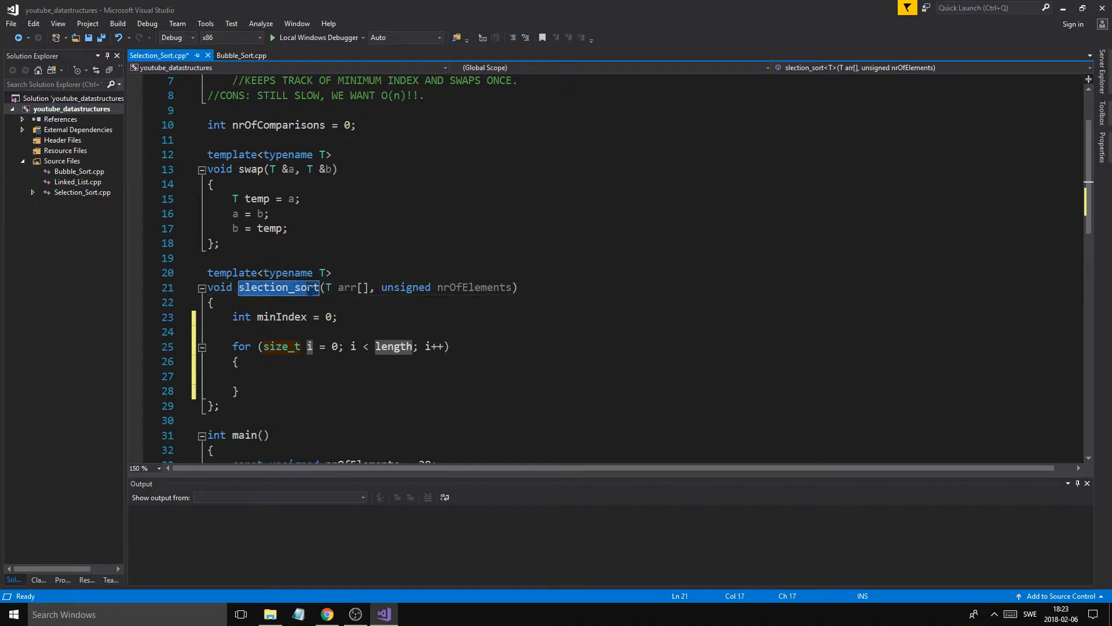
scroll("down", 3)
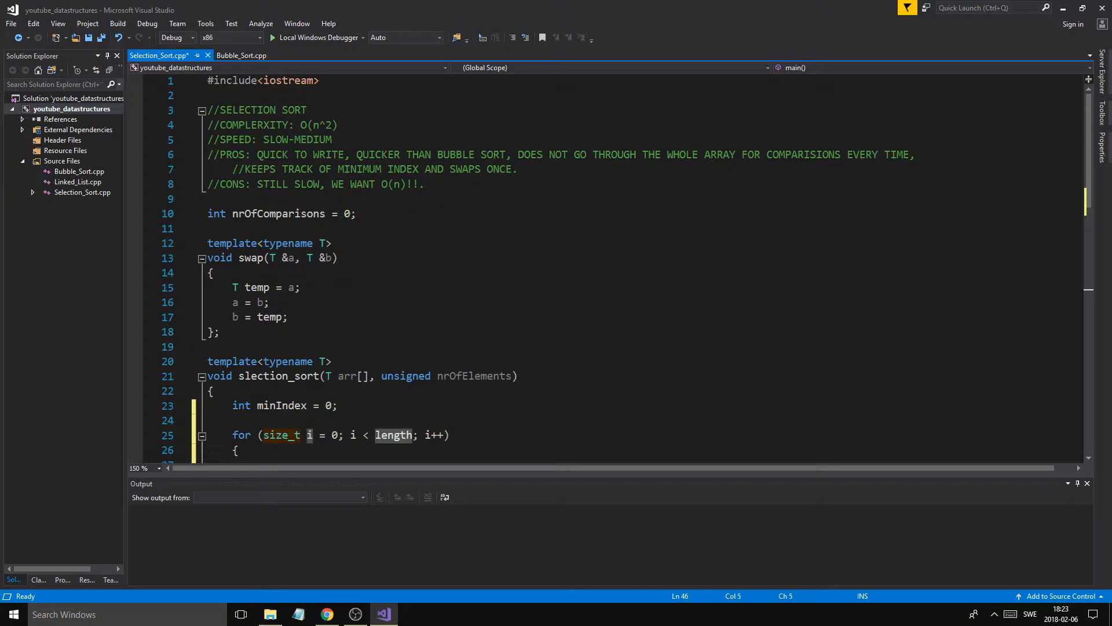
scroll("down", 3)
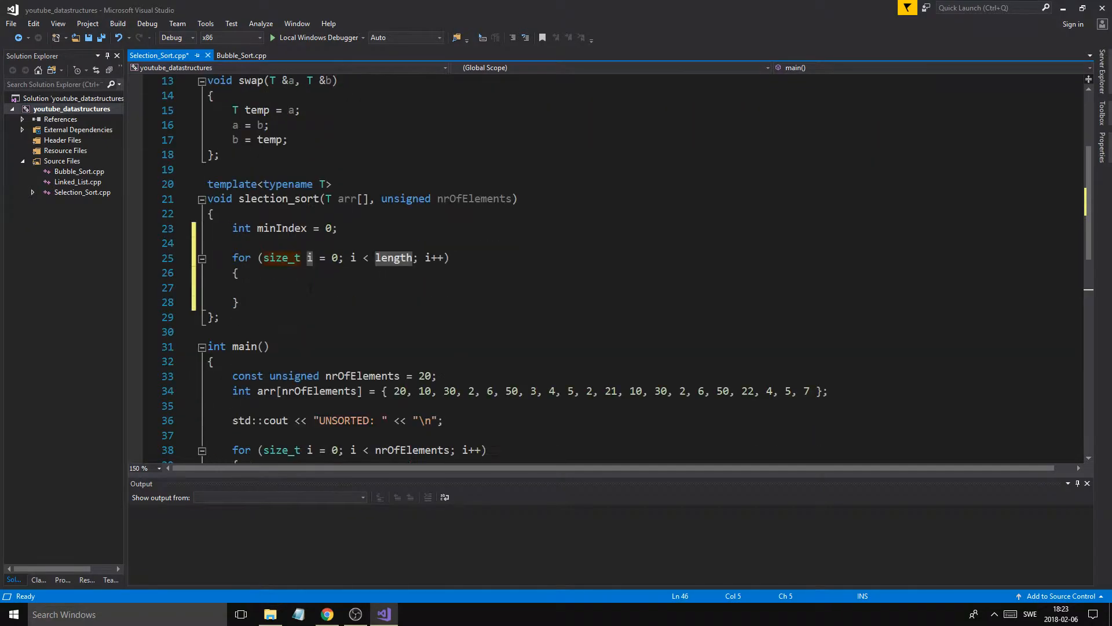
scroll("down", 3)
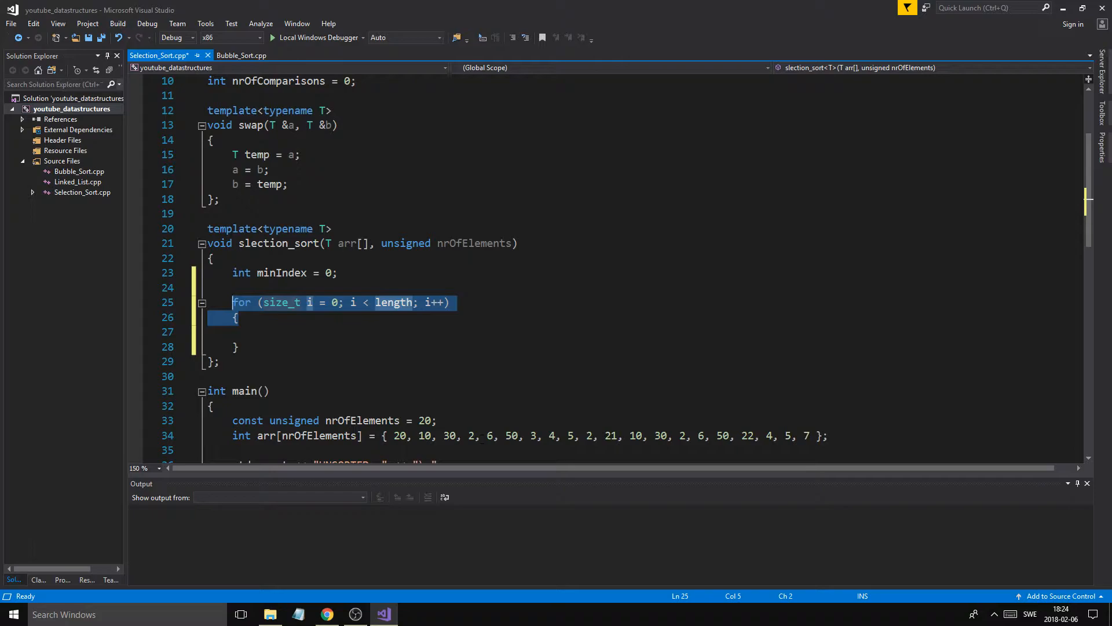
Step: Change the outer loop bound to nrOfElements - 1 and nest a for loop inside it
left_click(394, 303)
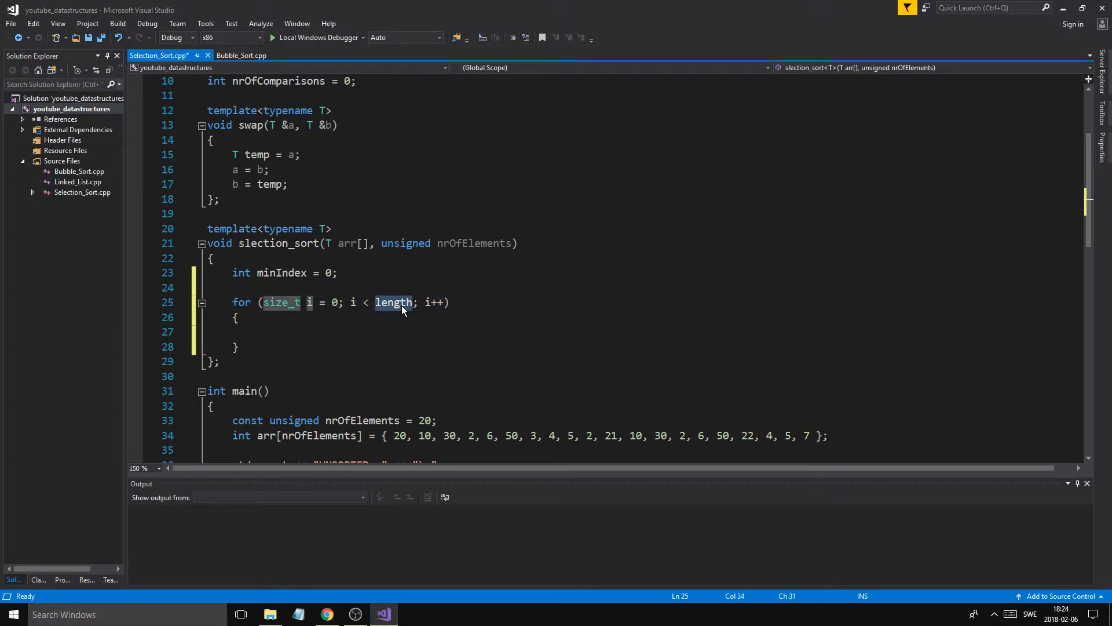
type("nrOfElements")
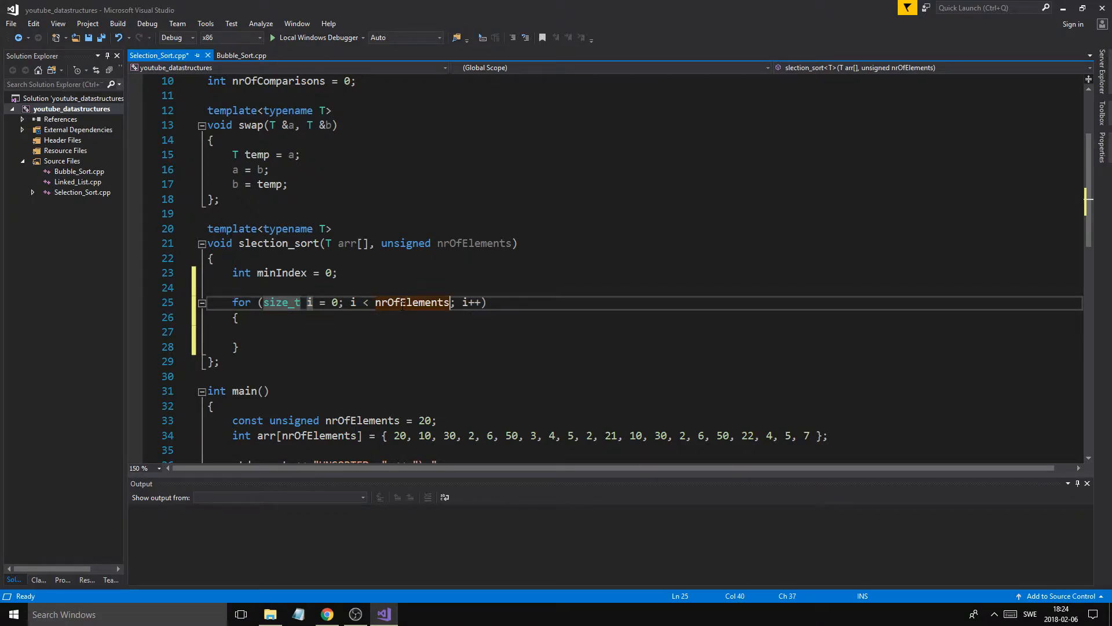
type("- 1")
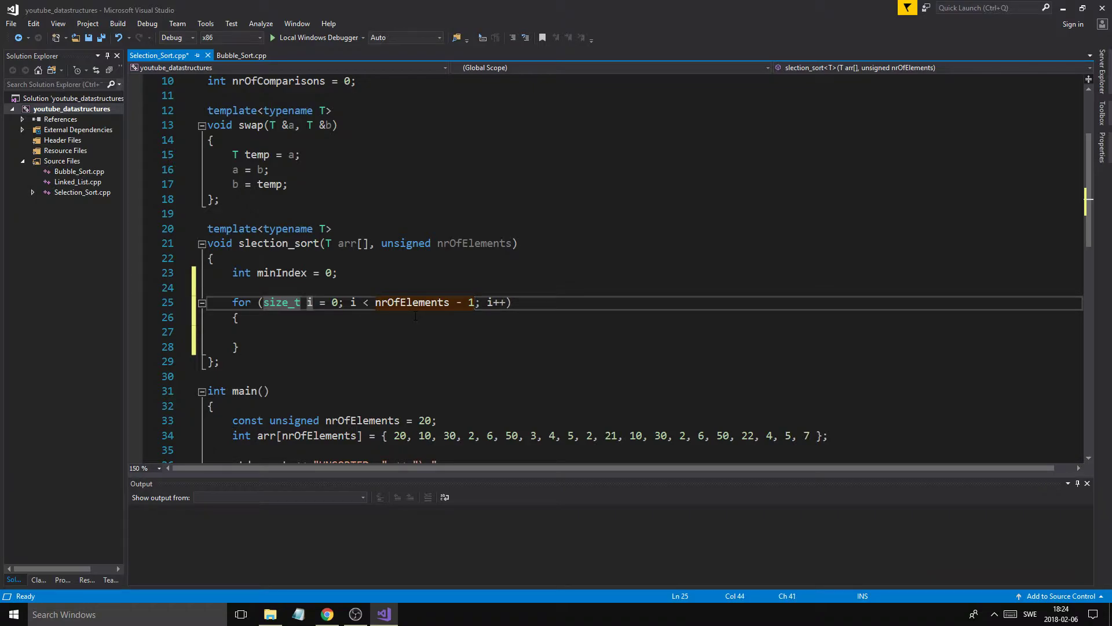
type("for (size_t i = 0; i < length; i++)")
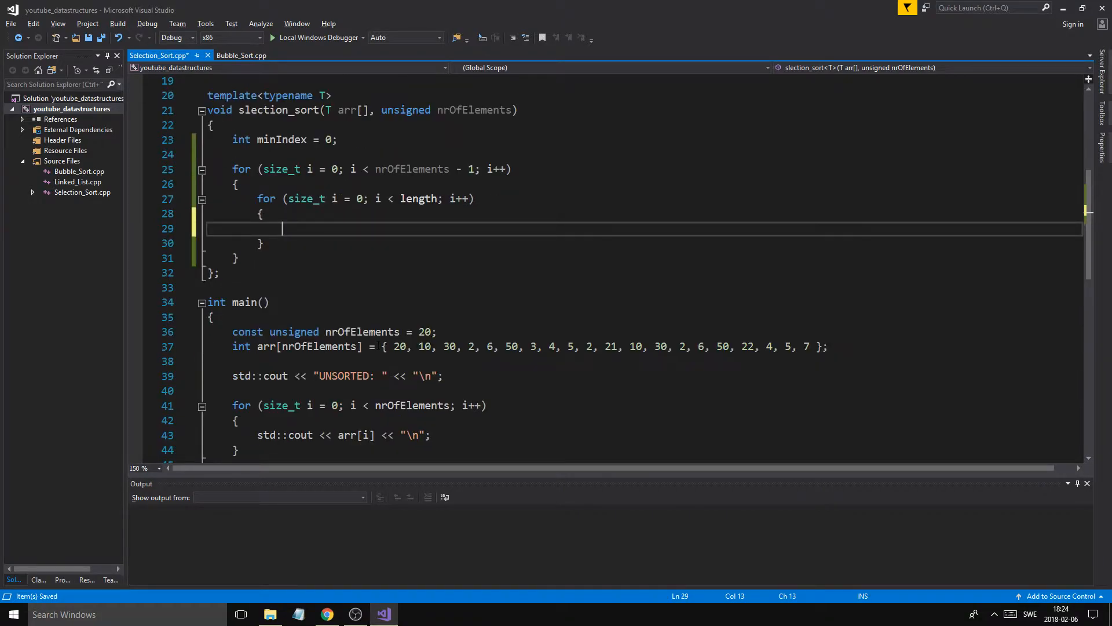
Step: Set the inner loop's bound to nrOfComparison and rename its counter to j
scroll("up", 3)
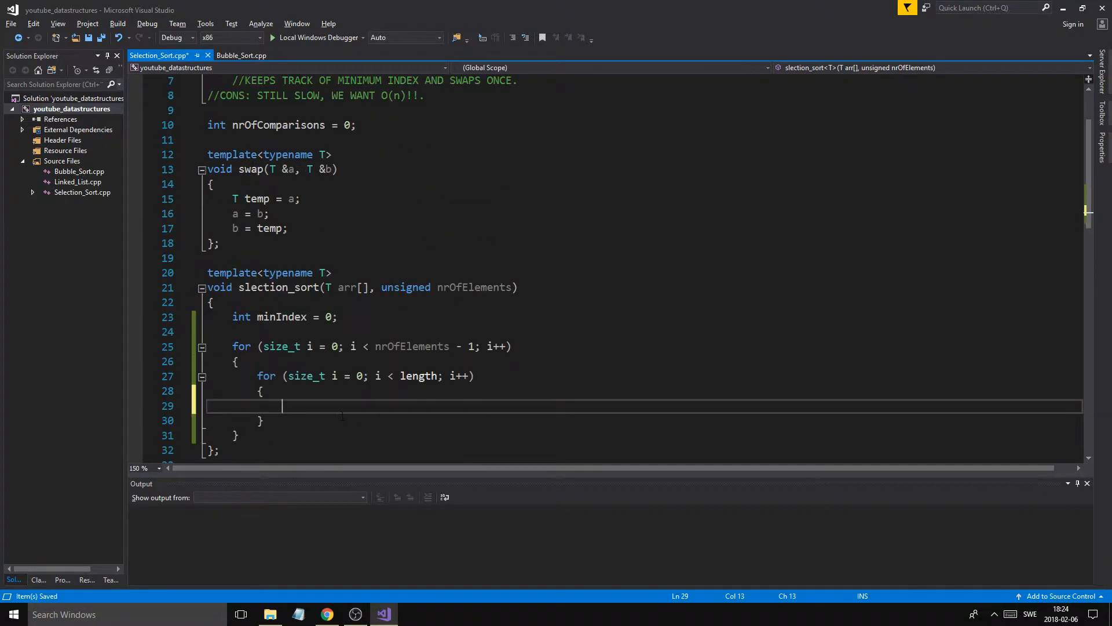
double_click(418, 376)
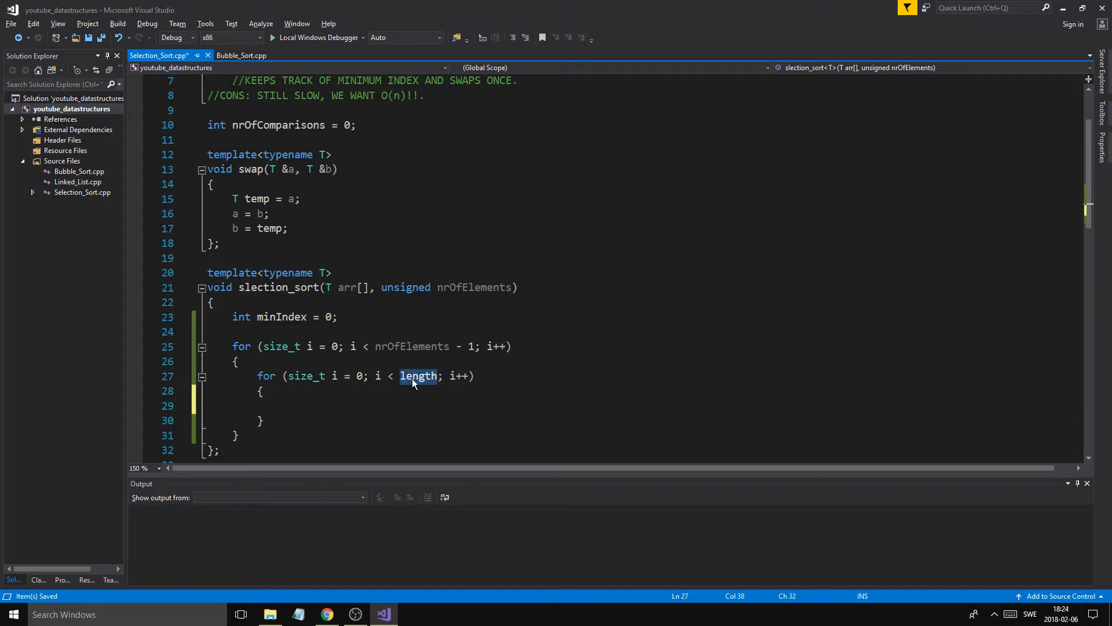
type("nrOfComparison")
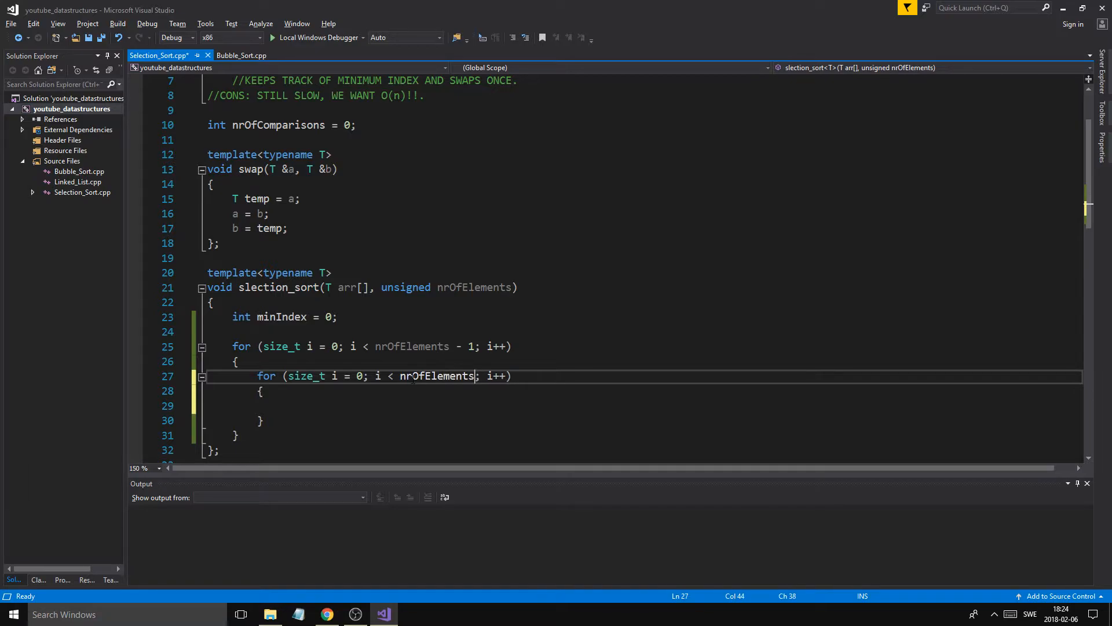
double_click(436, 376)
type("i + 1")
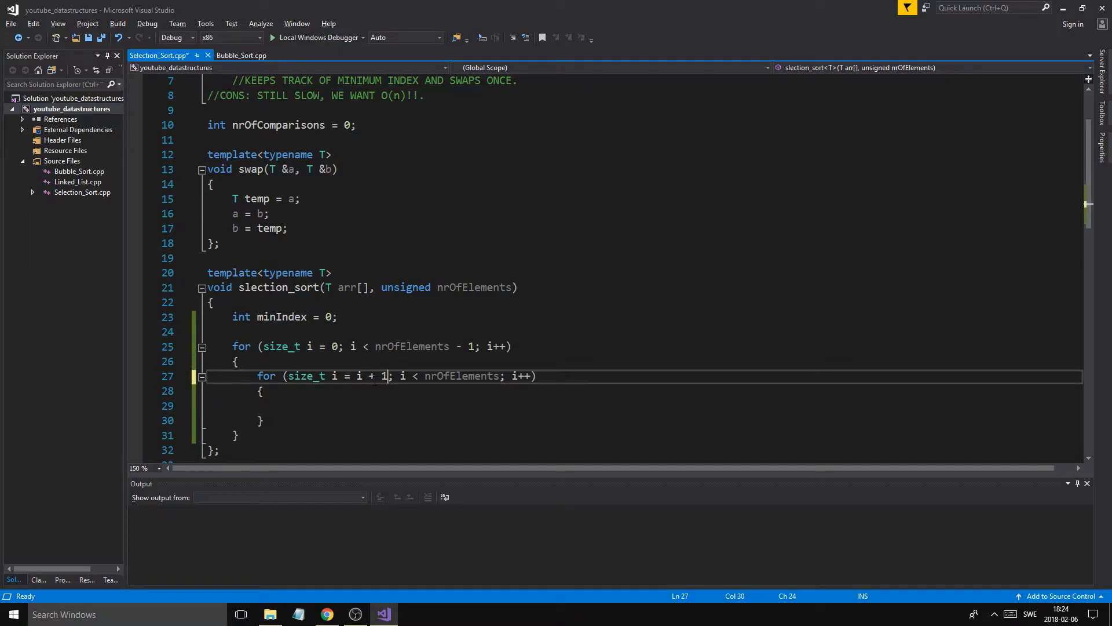
type("j")
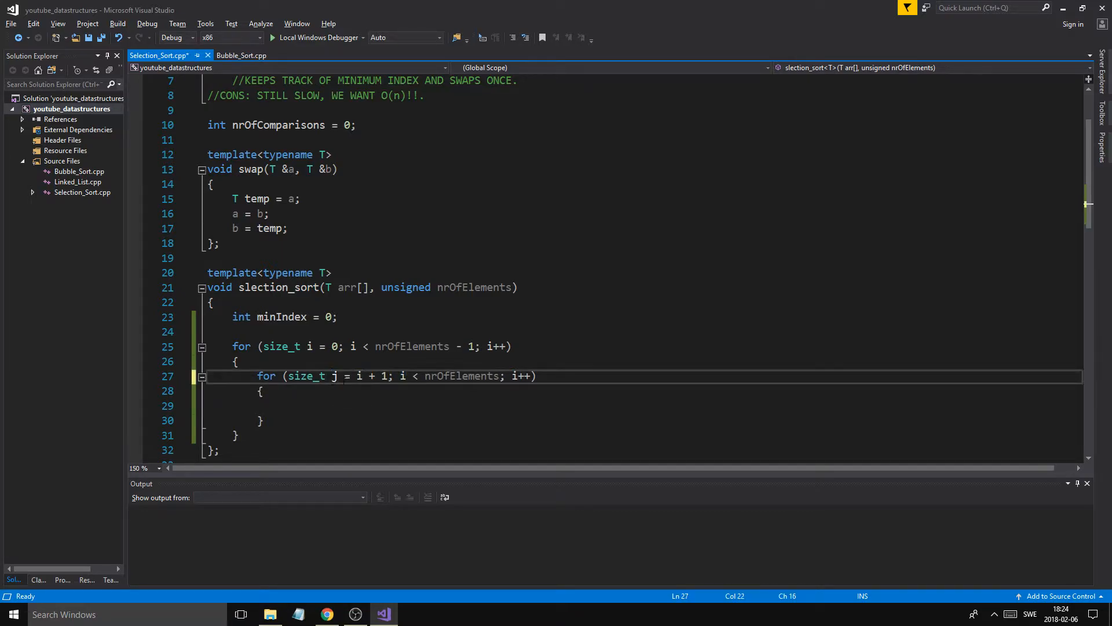
type("j")
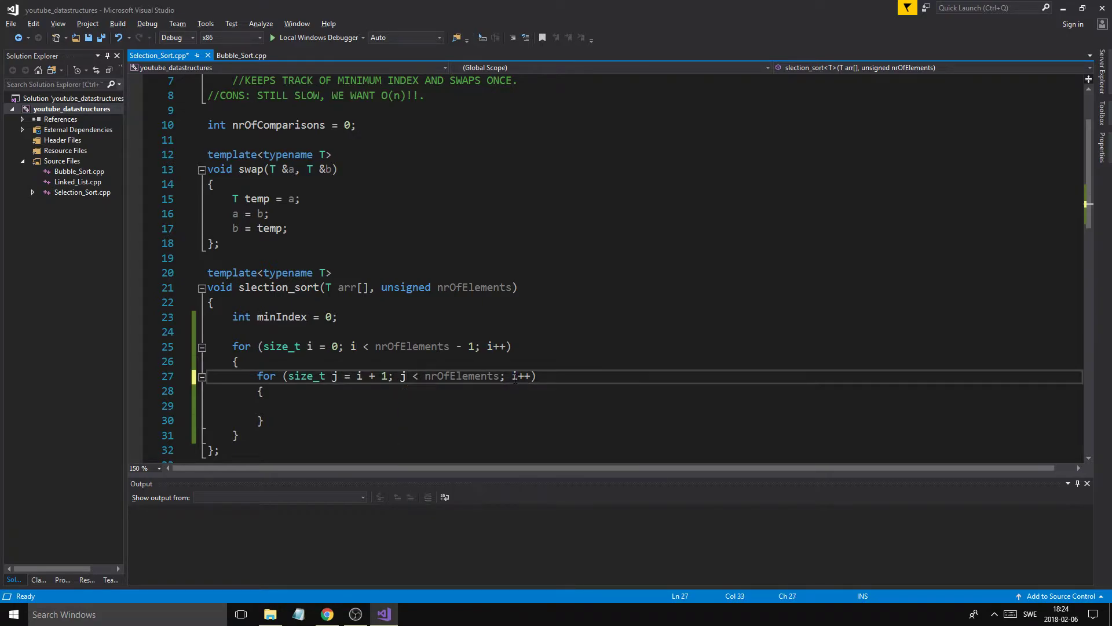
double_click(283, 347)
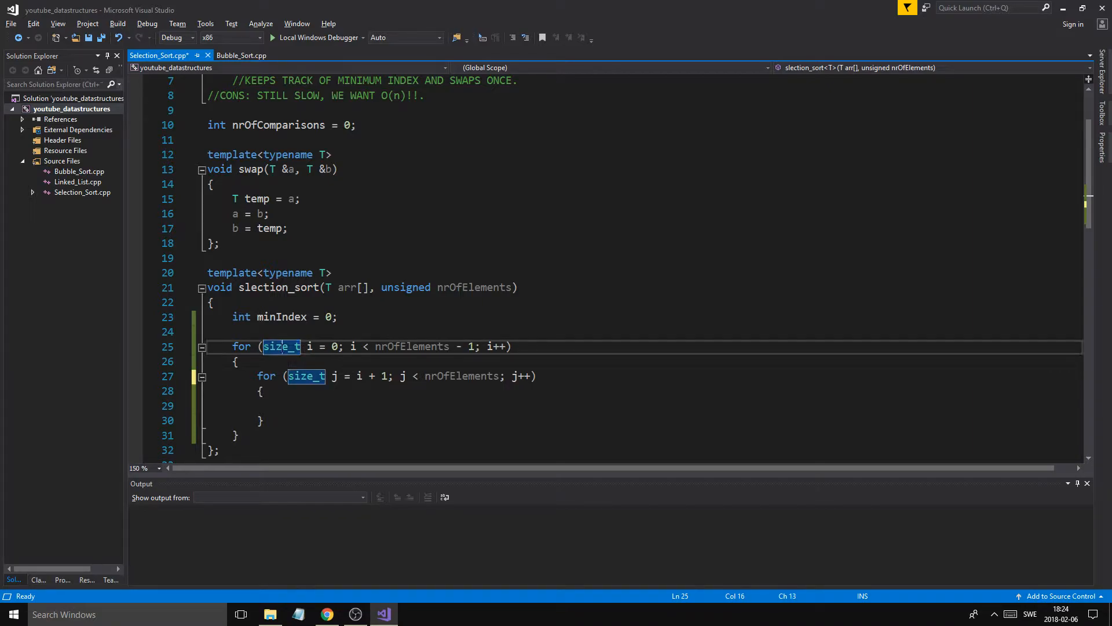
Step: Retype the outer loop counter's type as size_t
key("Delete")
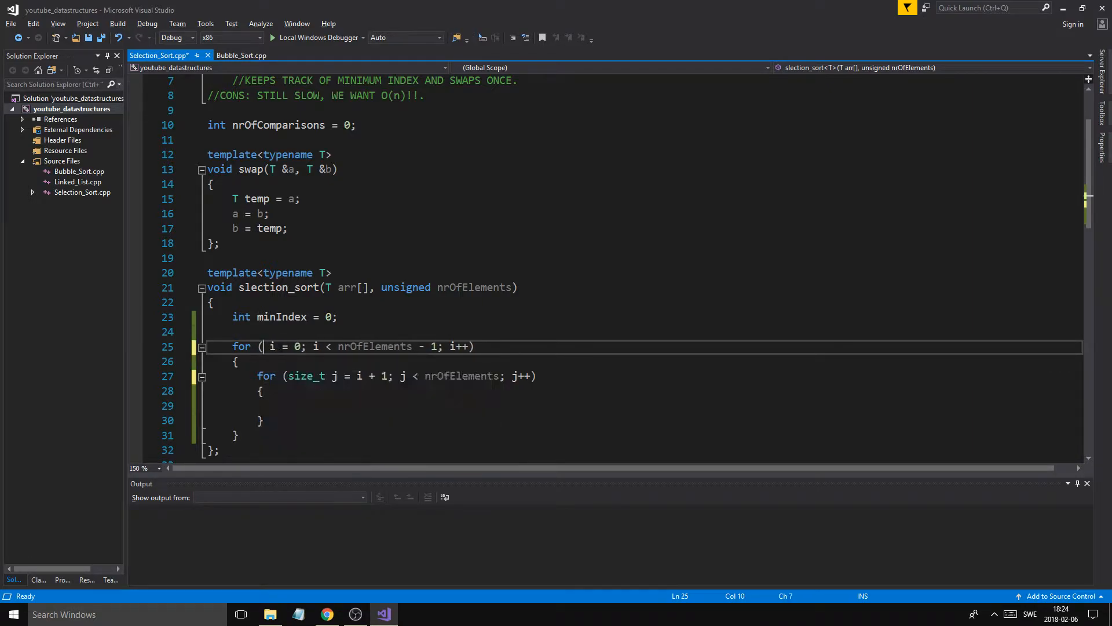
type("size_")
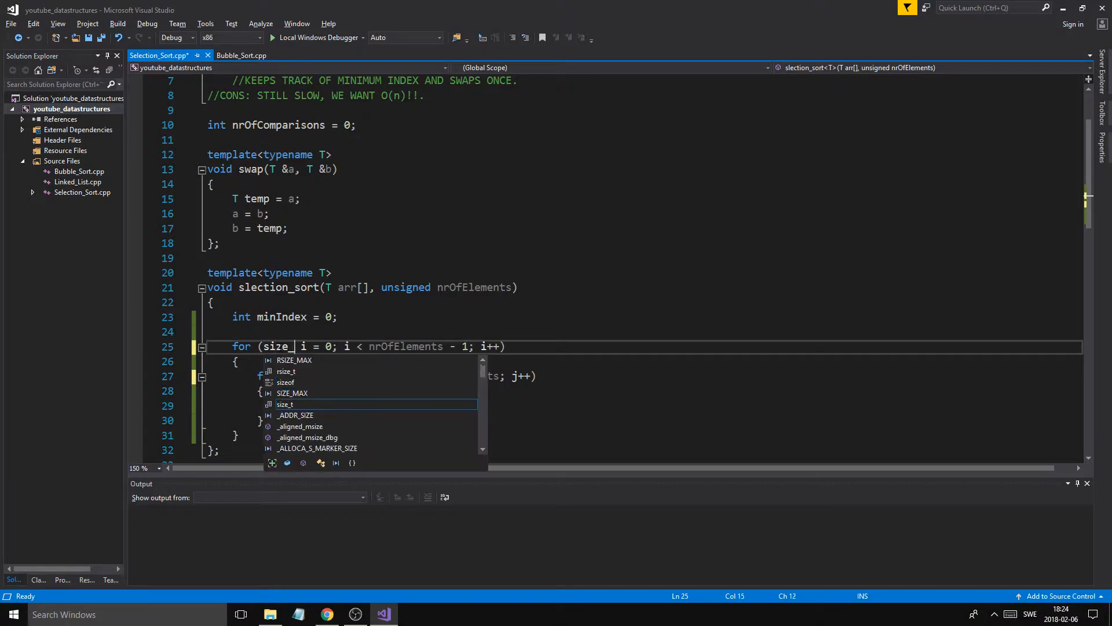
key("Tab")
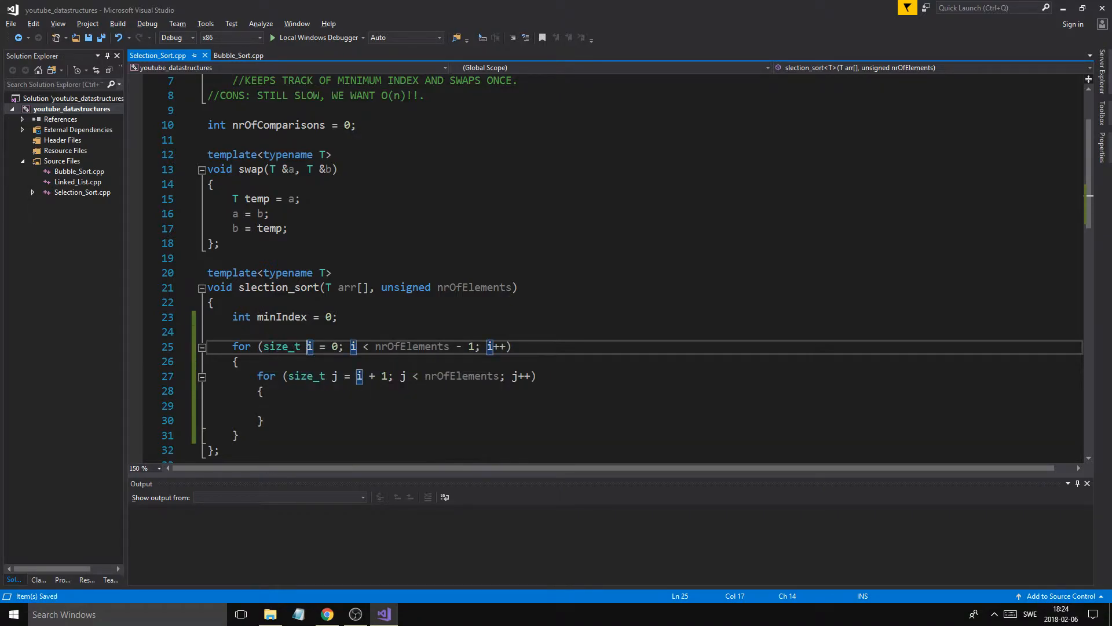
scroll("down", 3)
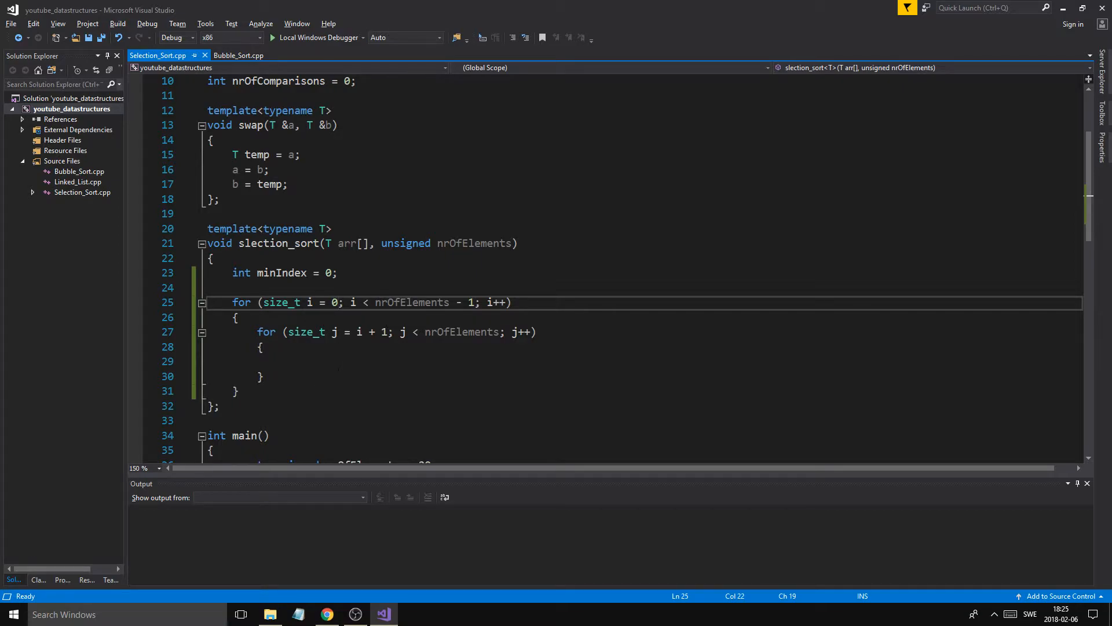
mouse_move(387, 379)
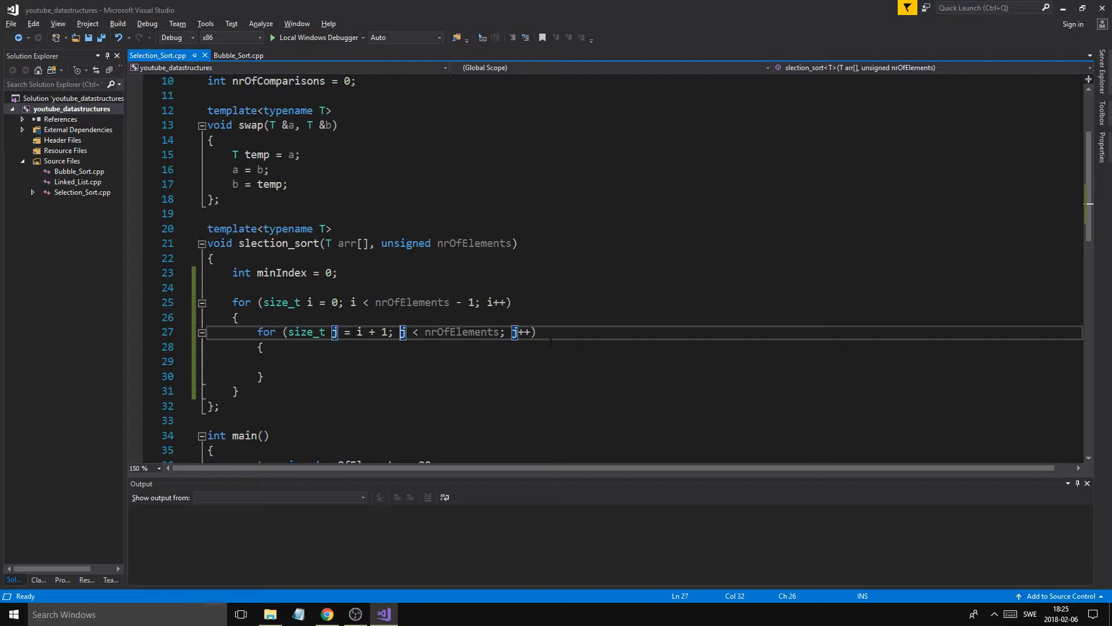
scroll("down", 3)
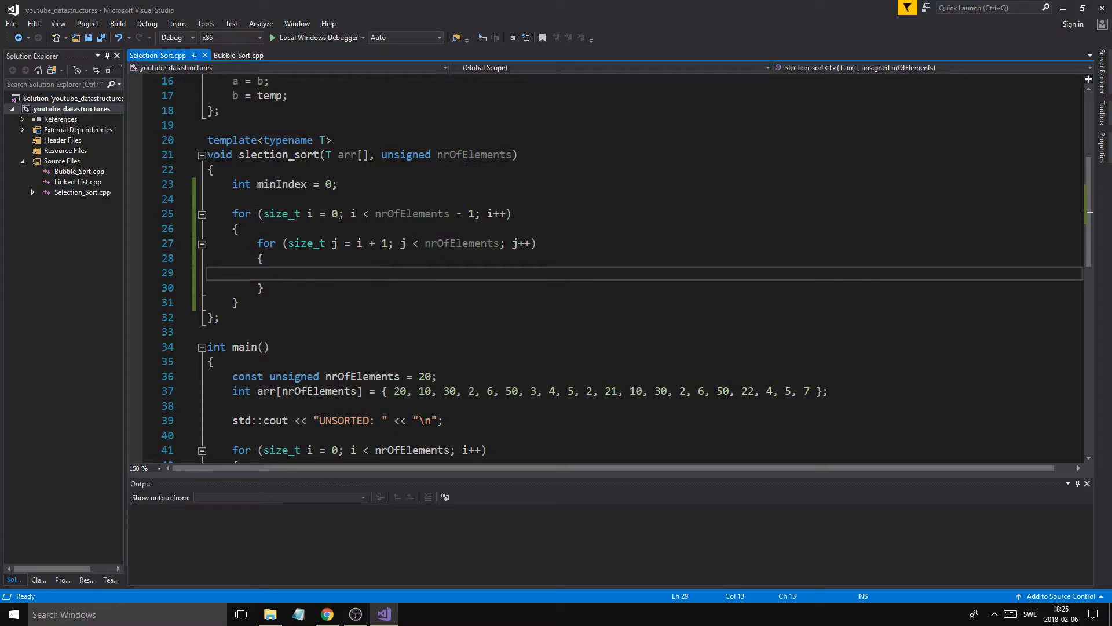
mouse_move(637, 391)
type("m")
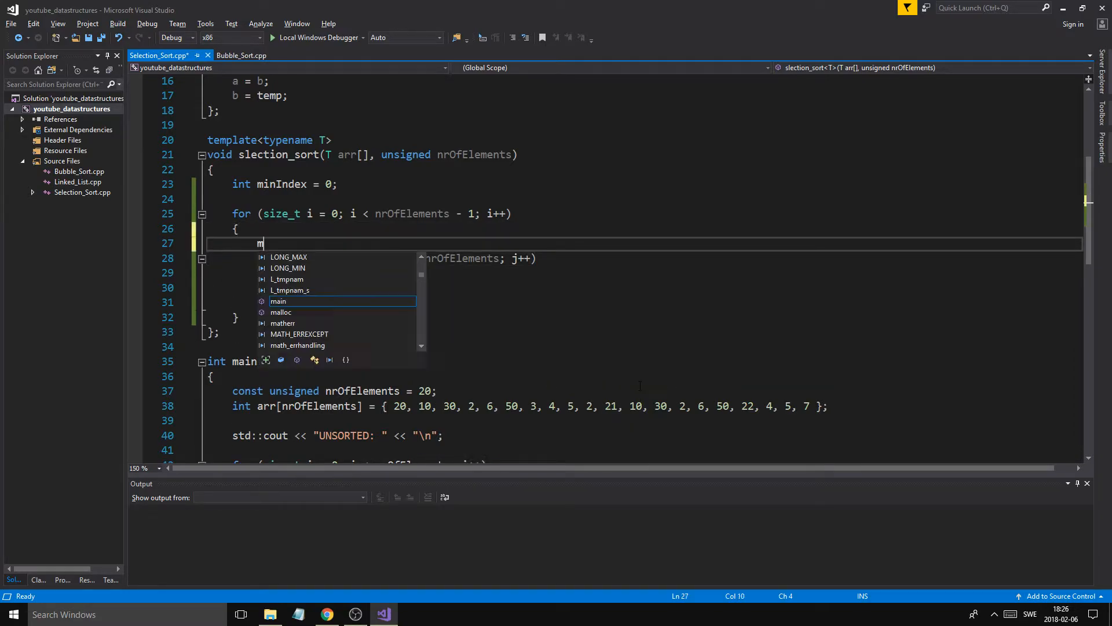
Step: Set minIndex = i per pass and assign minIndex = j when arr[j] is smaller
type("inIndex = i;")
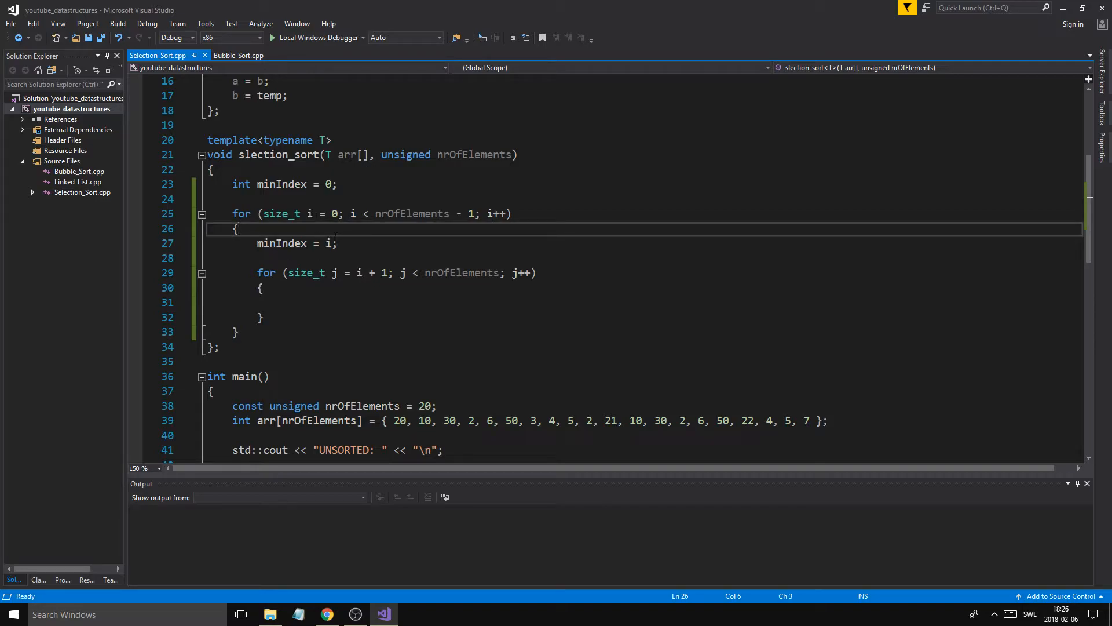
left_click(283, 301)
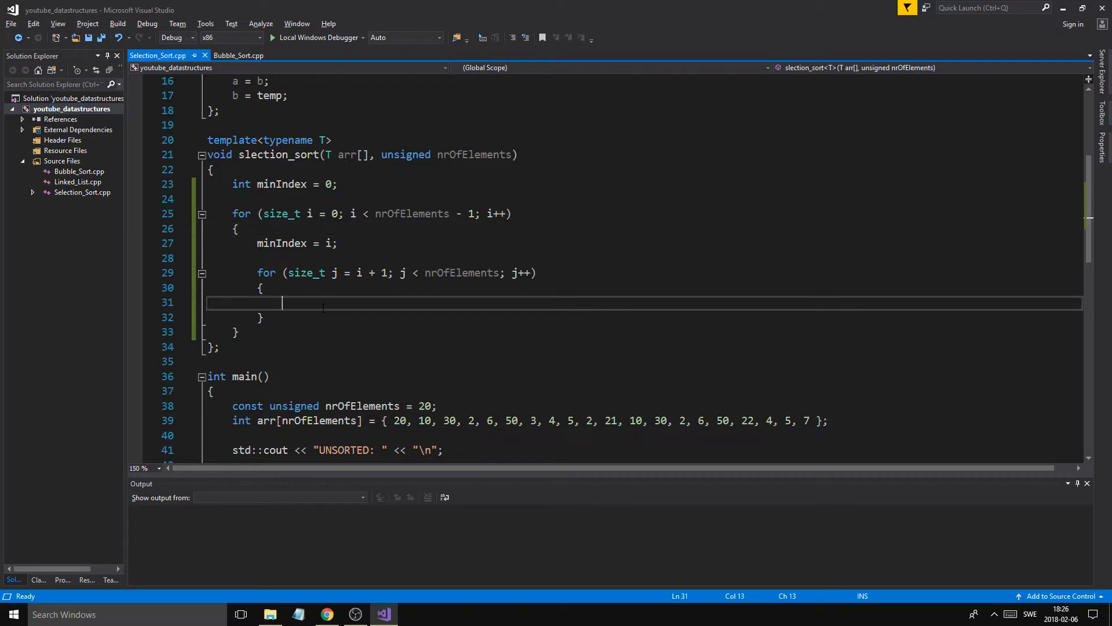
type("if(a")
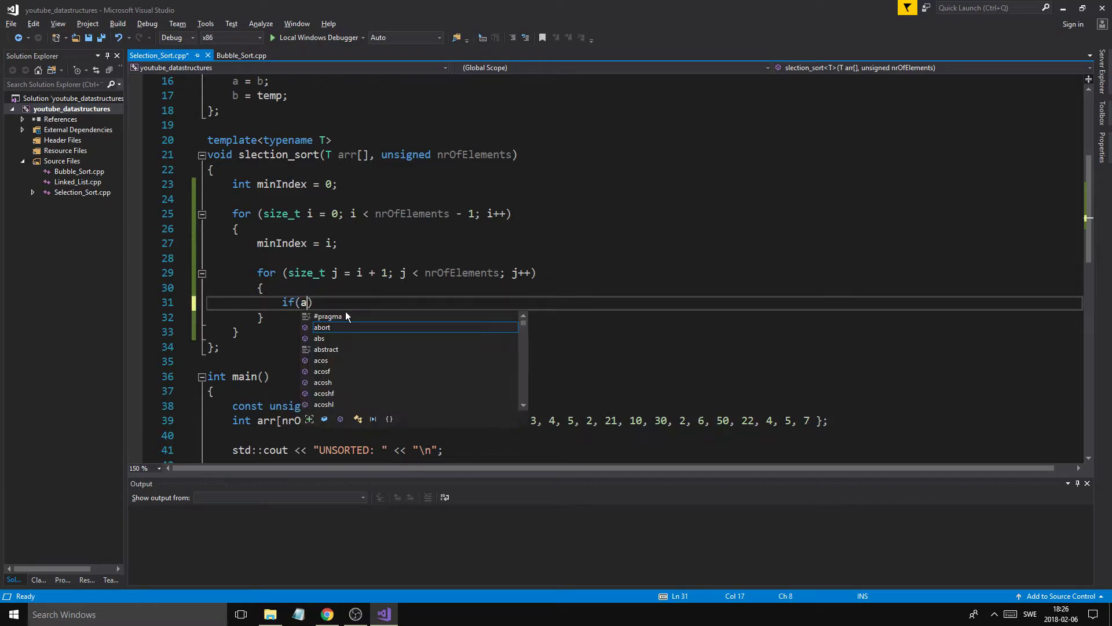
type("rr[minIndex]")
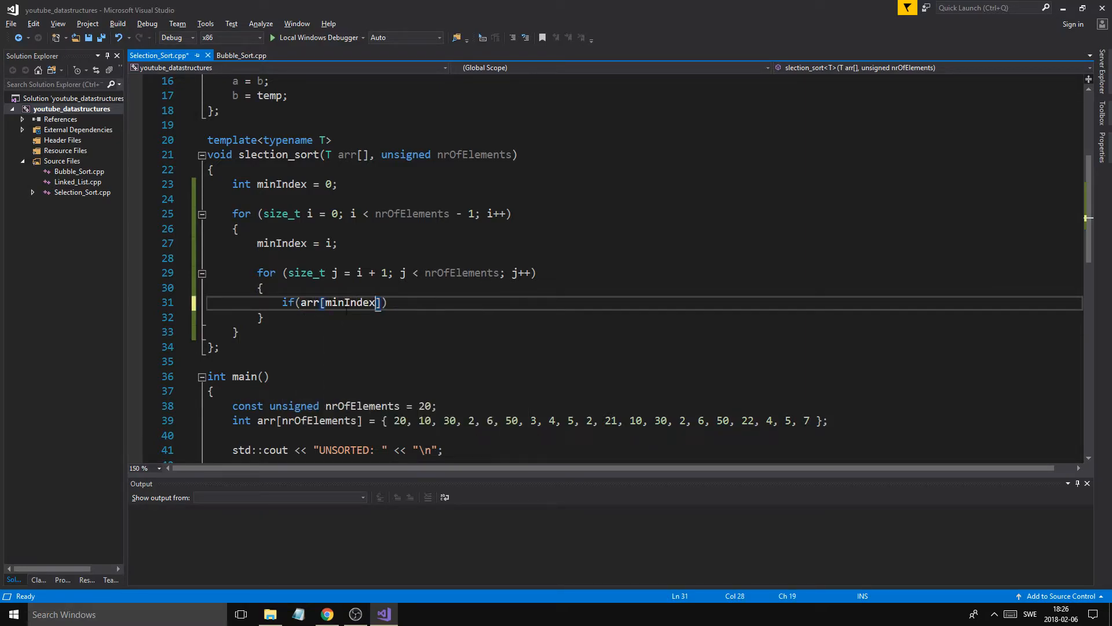
type("arr[j] <")
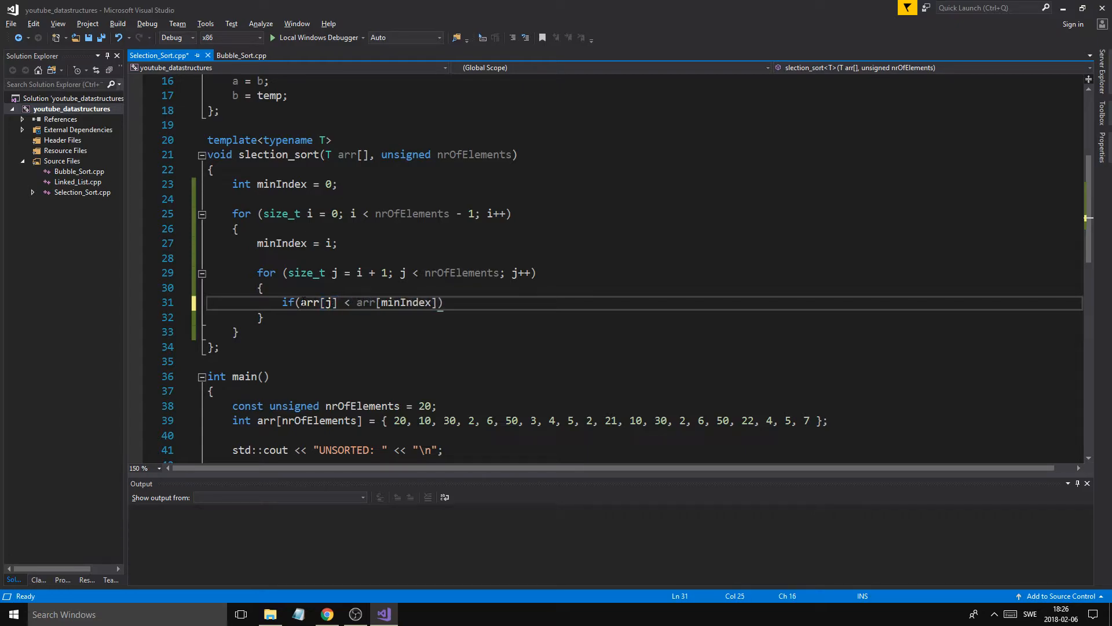
key("Ctrl+S")
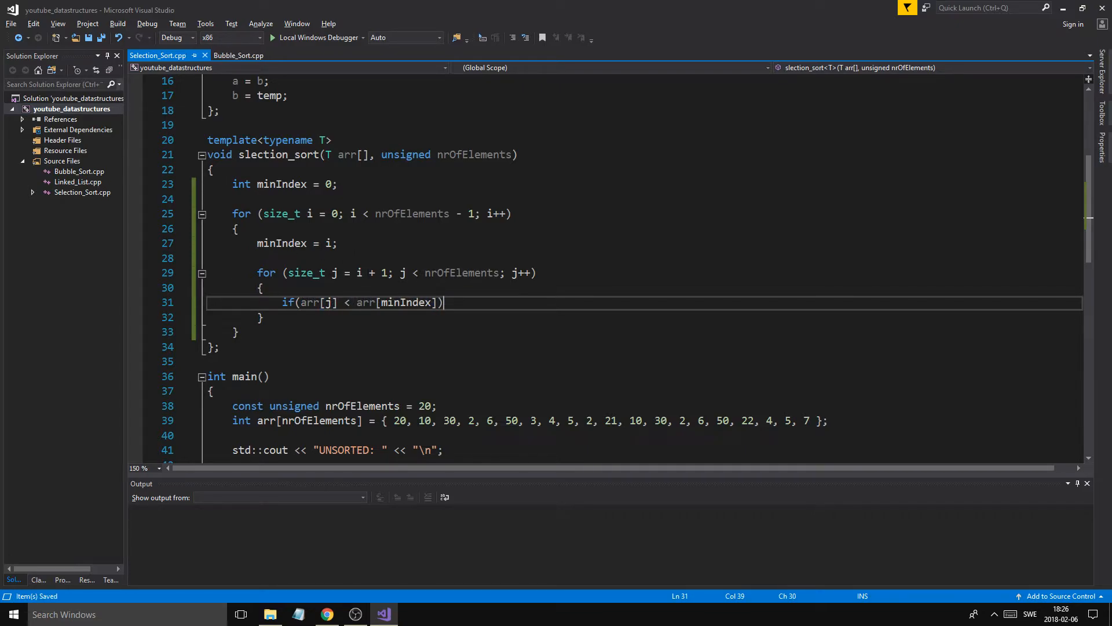
type("minIndex  =")
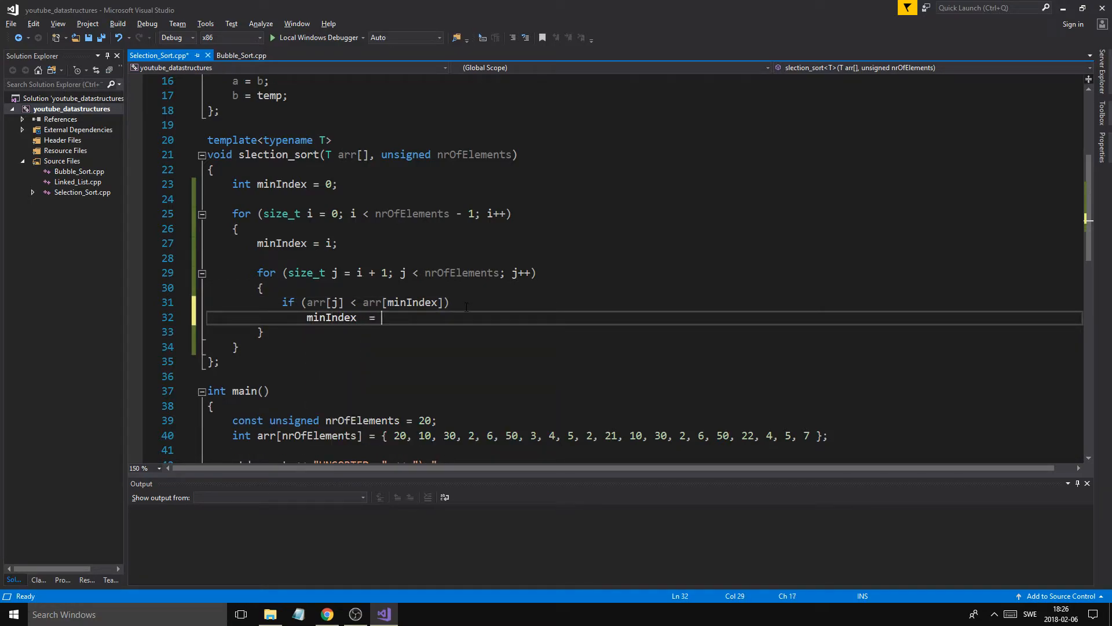
type("j;")
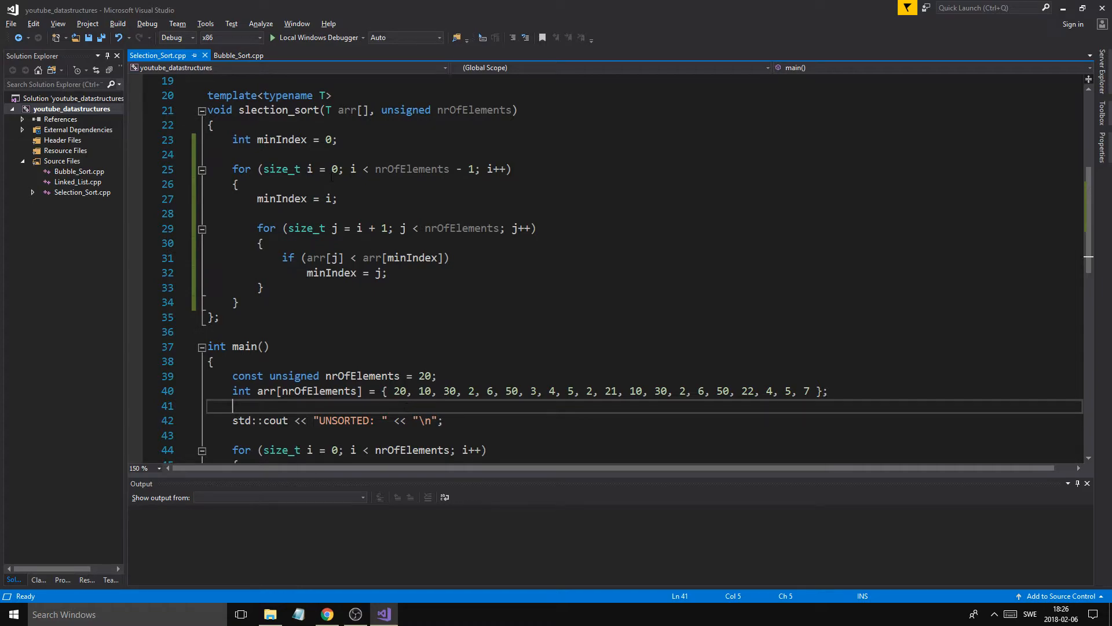
double_click(400, 391)
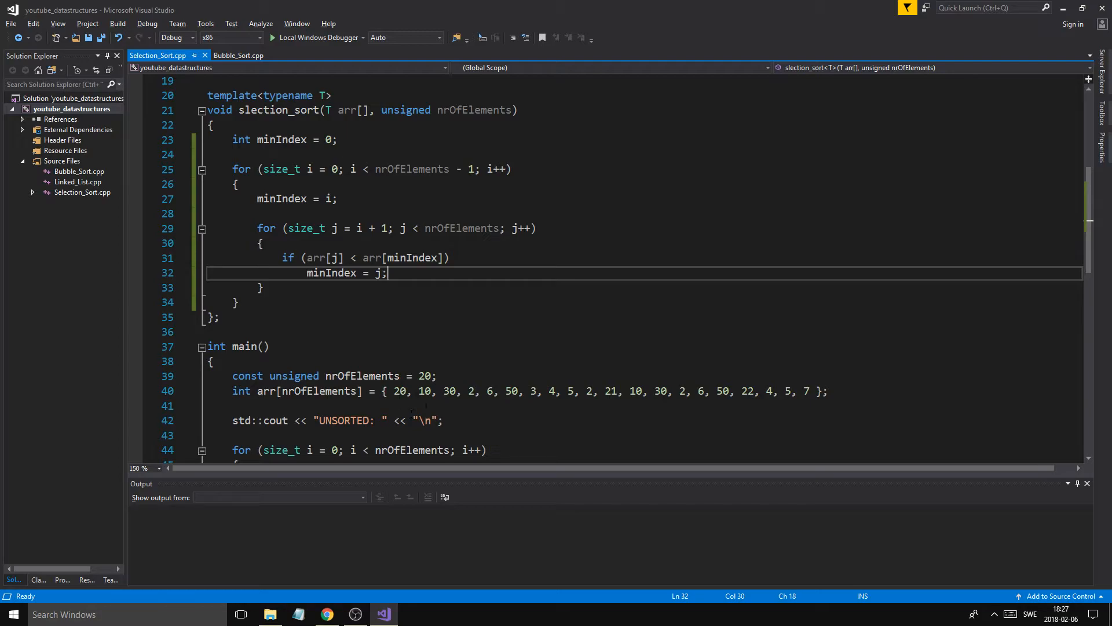
double_click(425, 391)
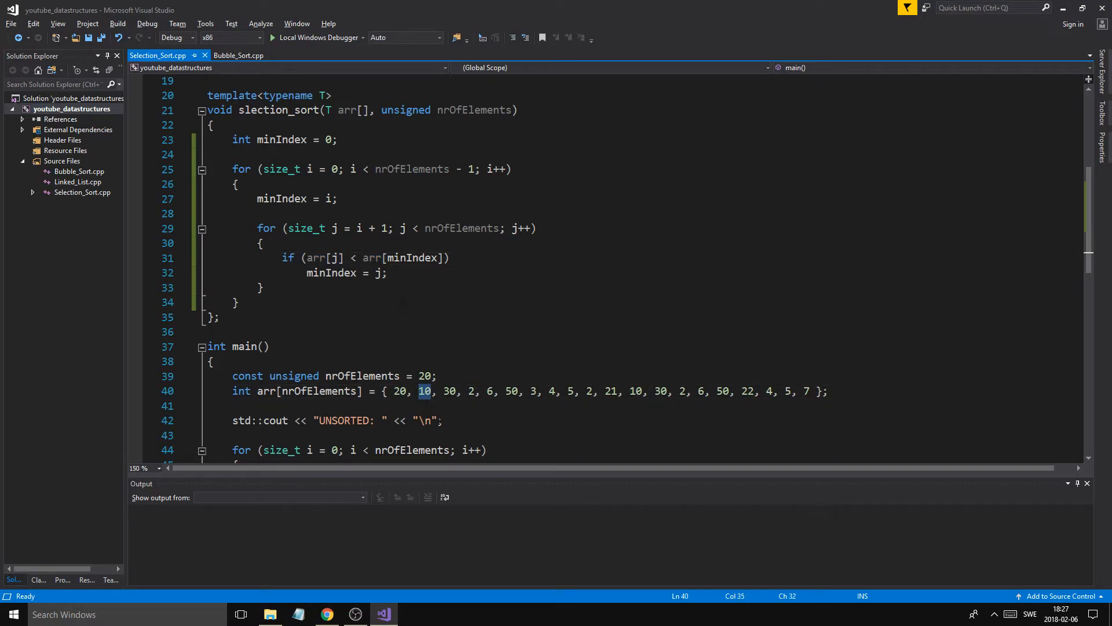
double_click(412, 258)
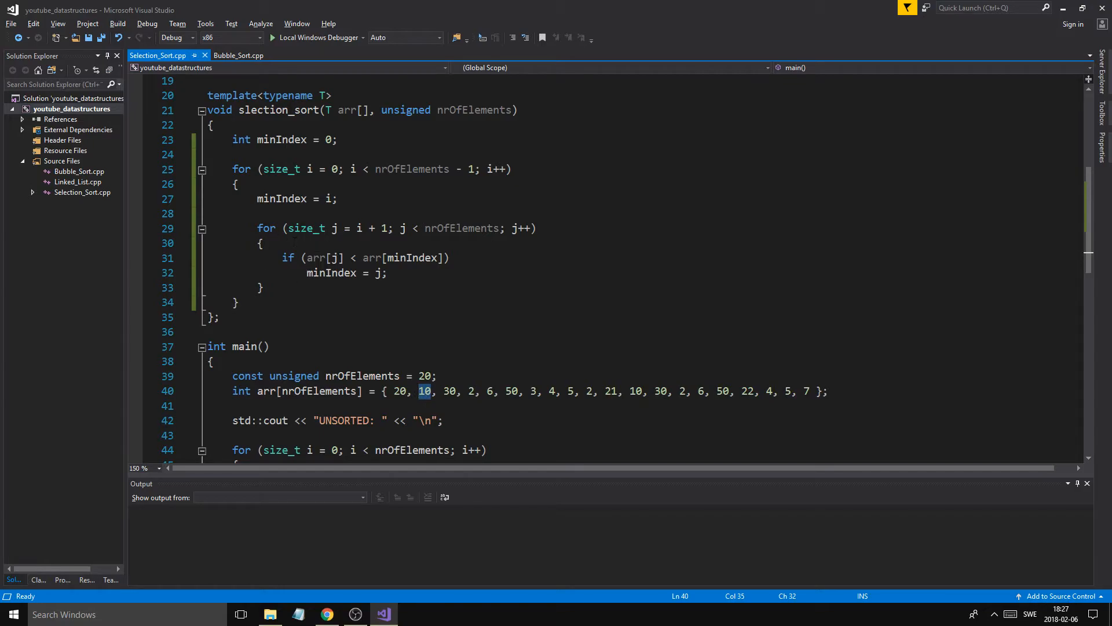
mouse_move(450, 391)
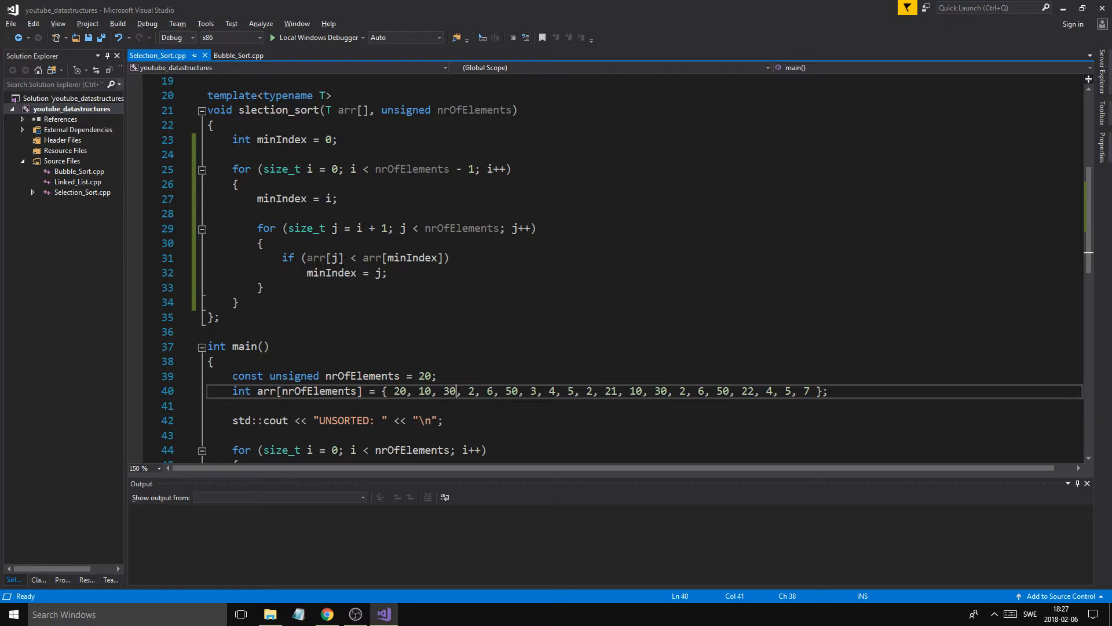
double_click(448, 391)
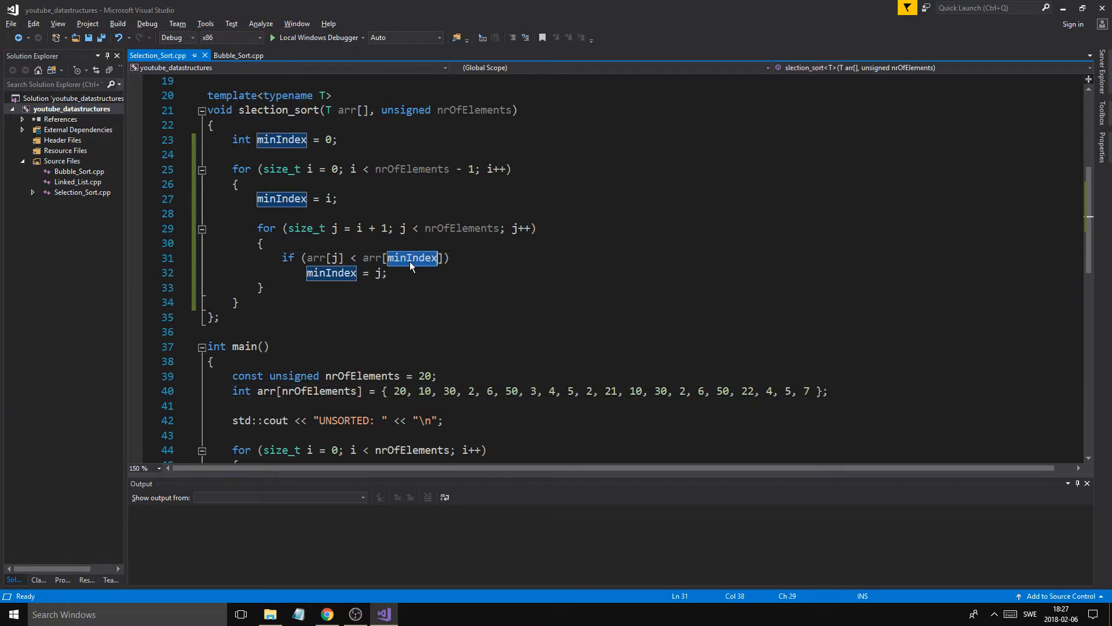
left_click(417, 391)
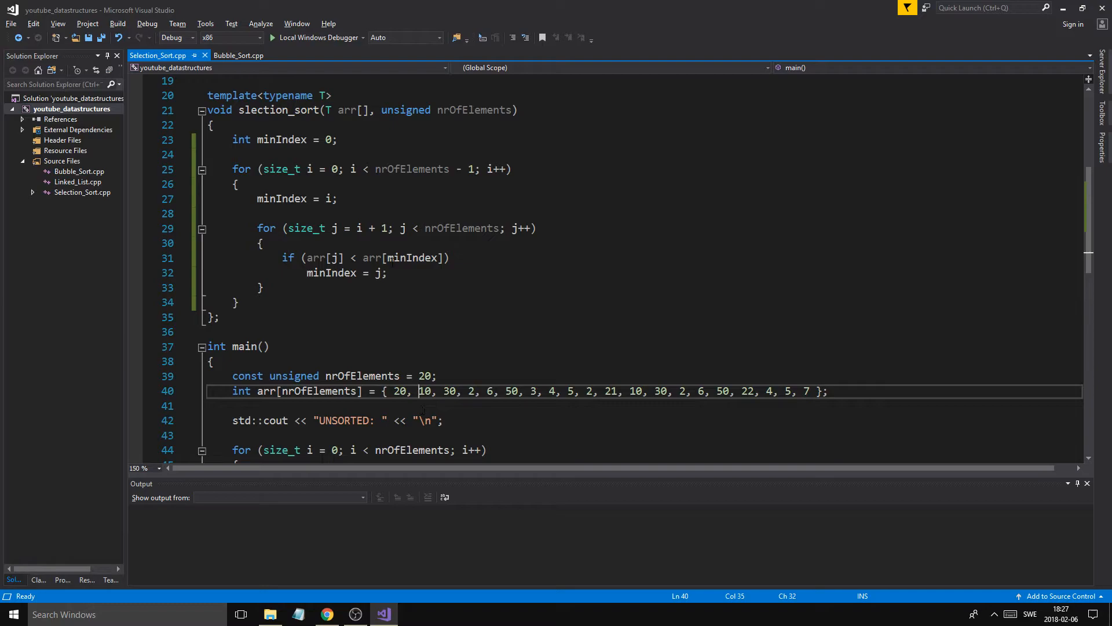
double_click(471, 391)
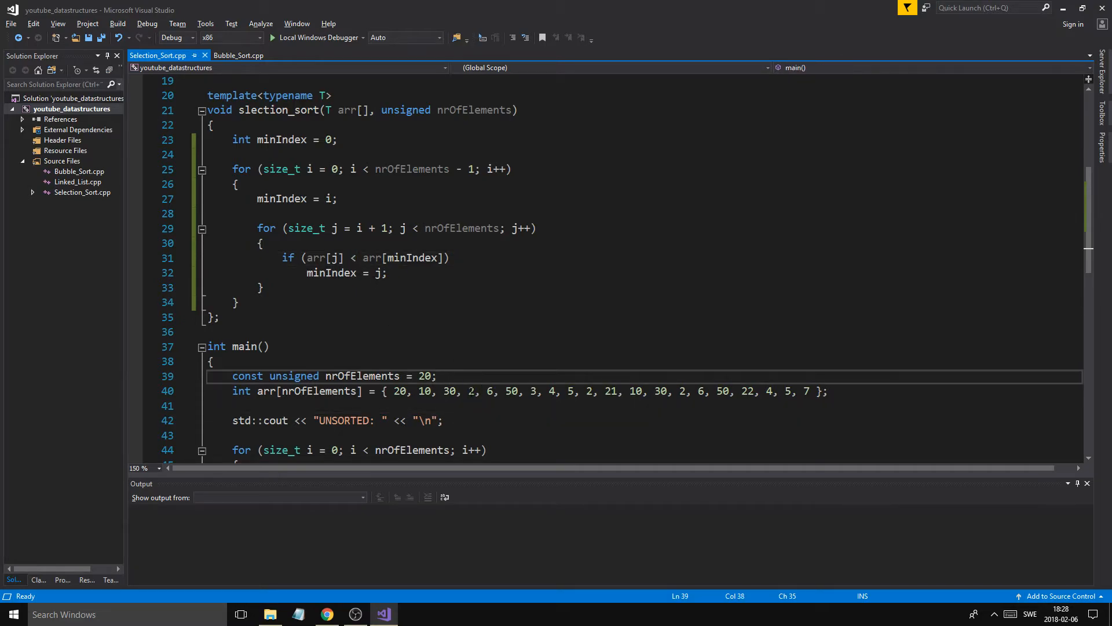
double_click(588, 391)
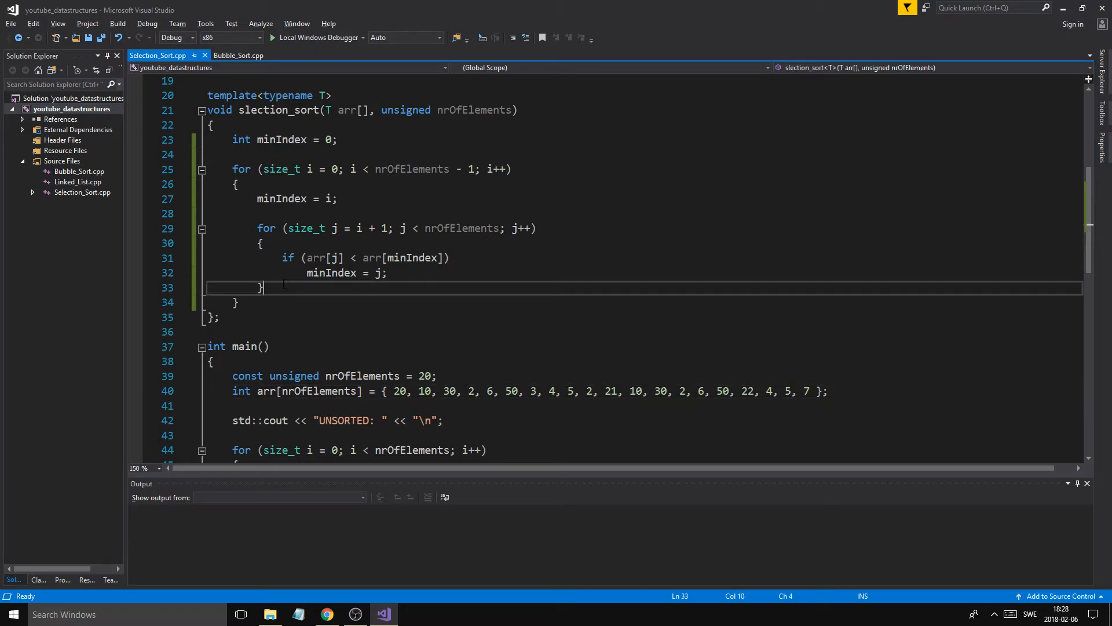
Step: After the inner loop, swap arr[minIndex] with arr[i] when they differ
key("Enter")
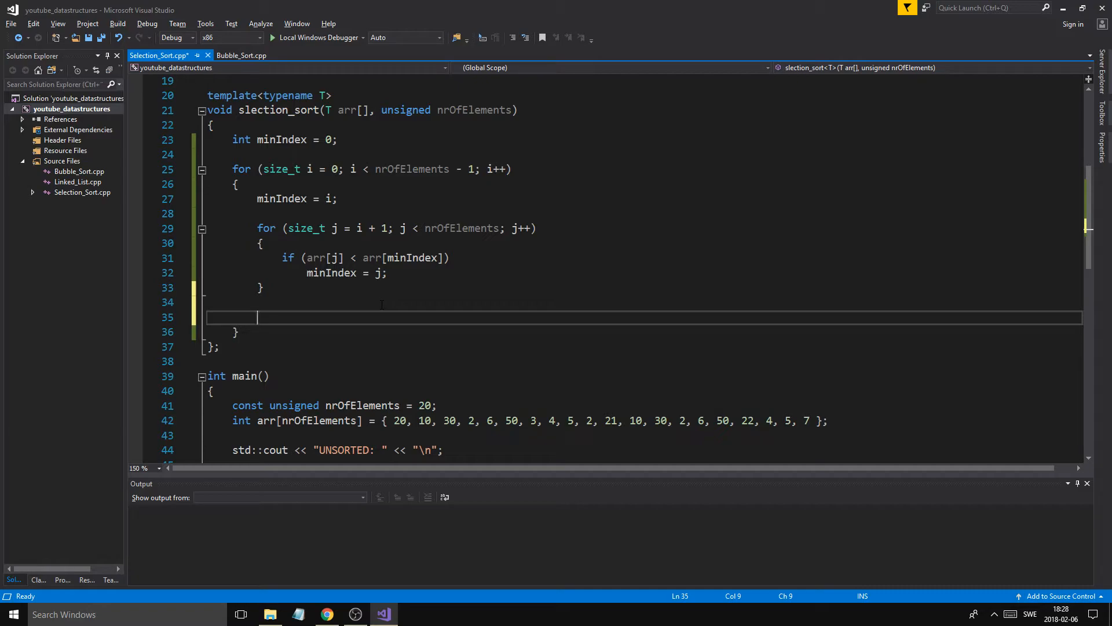
type("if(a")
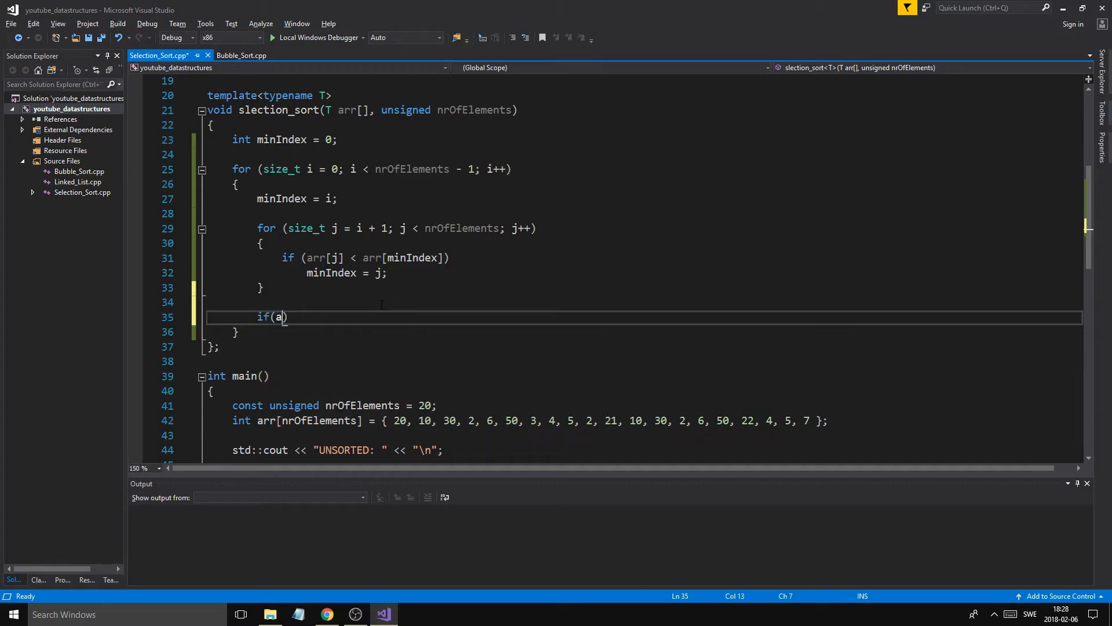
type("rr[minIndex")
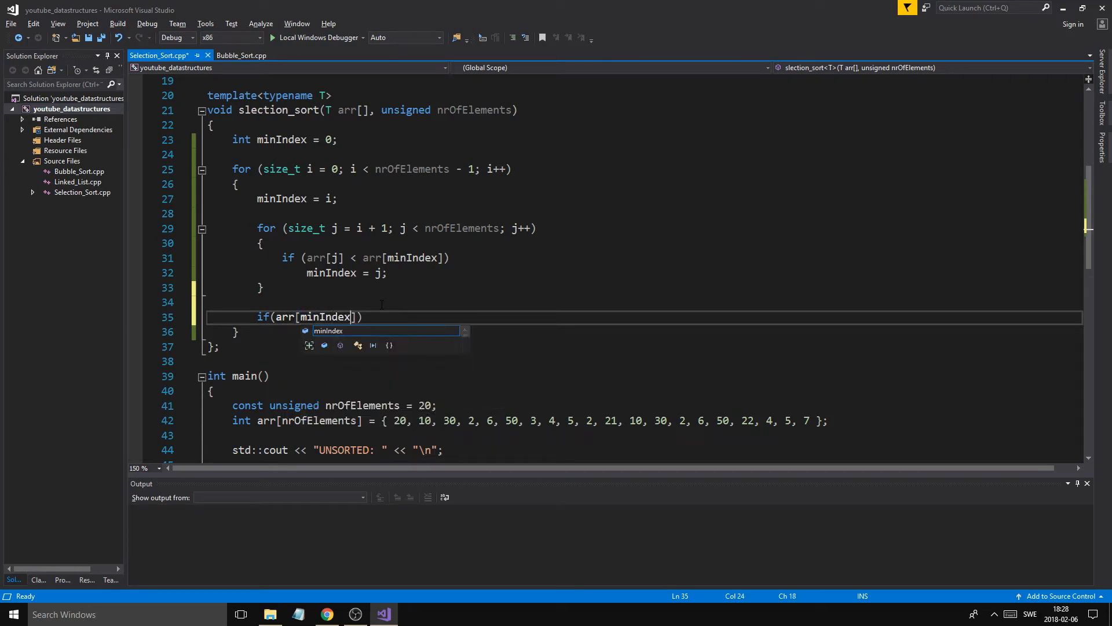
type("!= arr[]")
type("s")
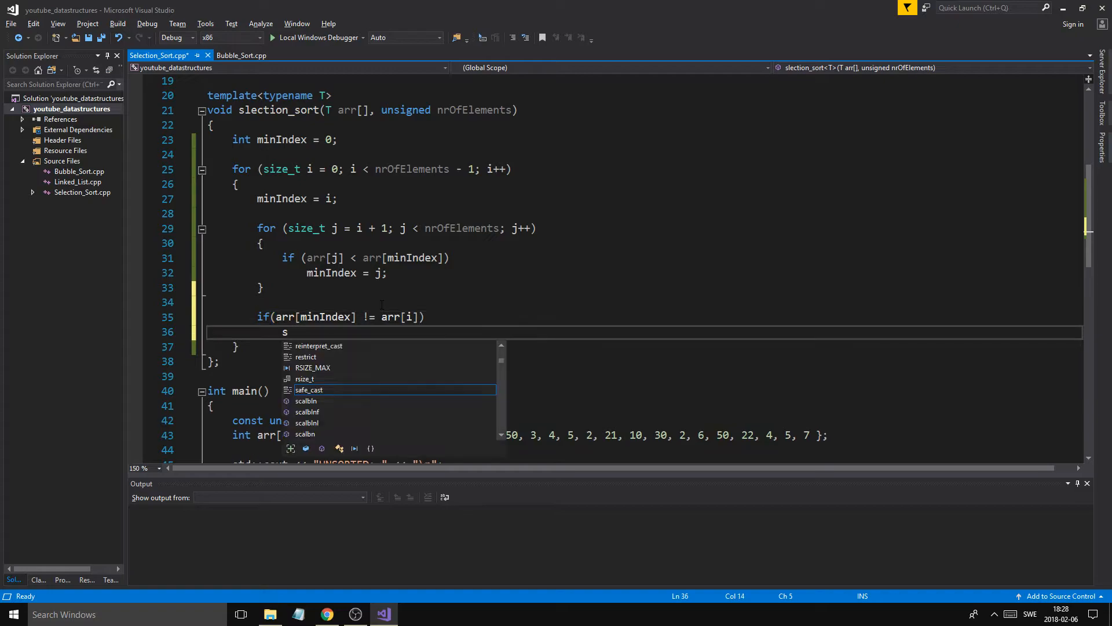
type("wap(")
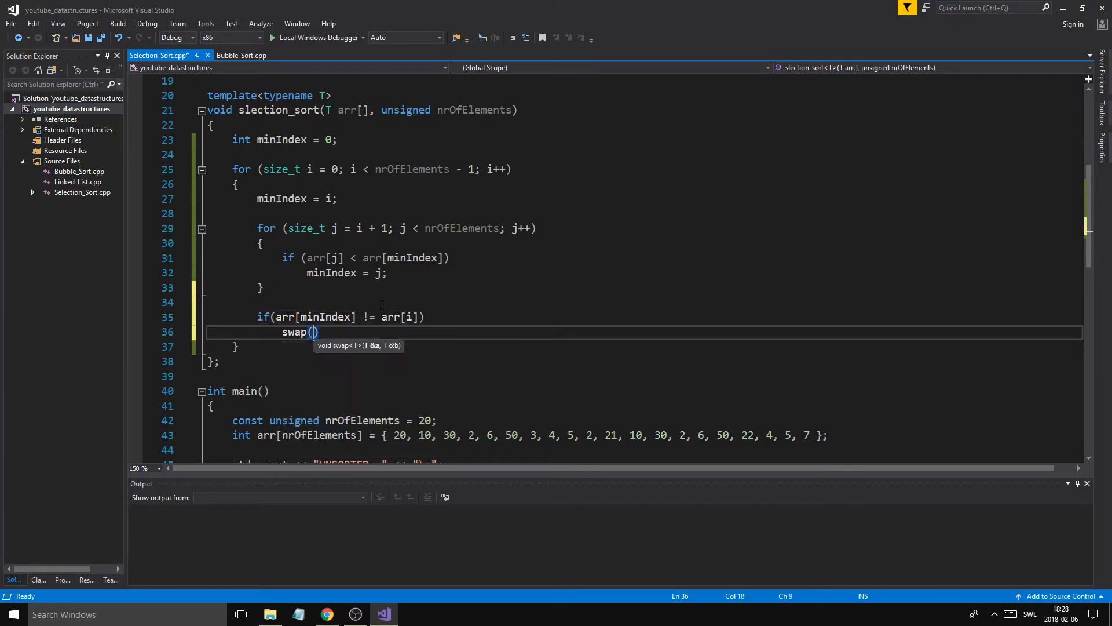
type("arr[minIndex")
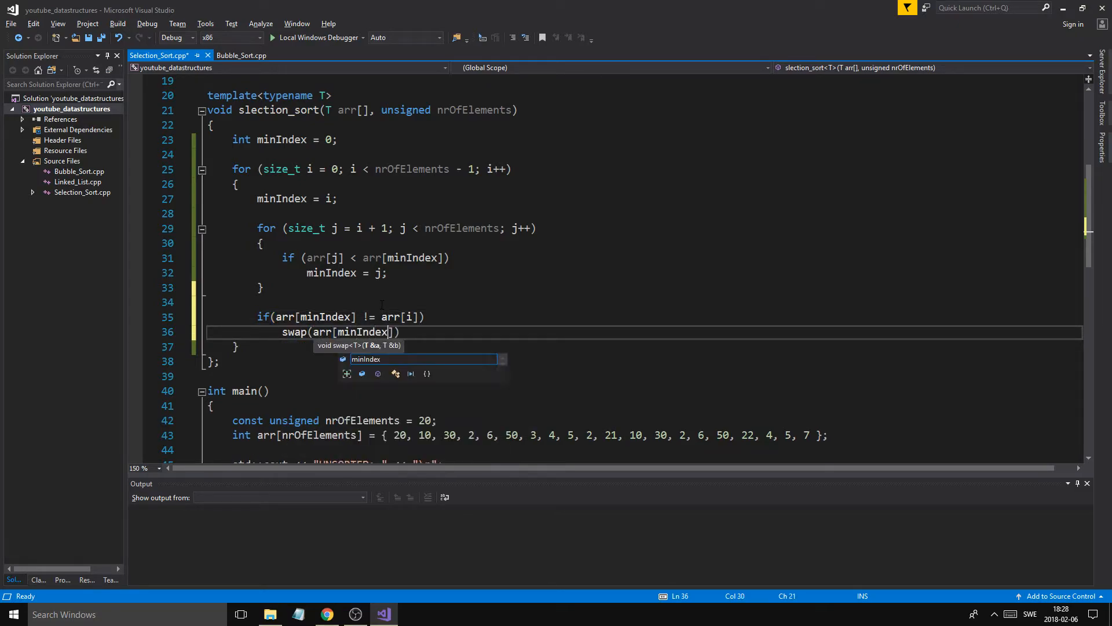
type(", arr[i]")
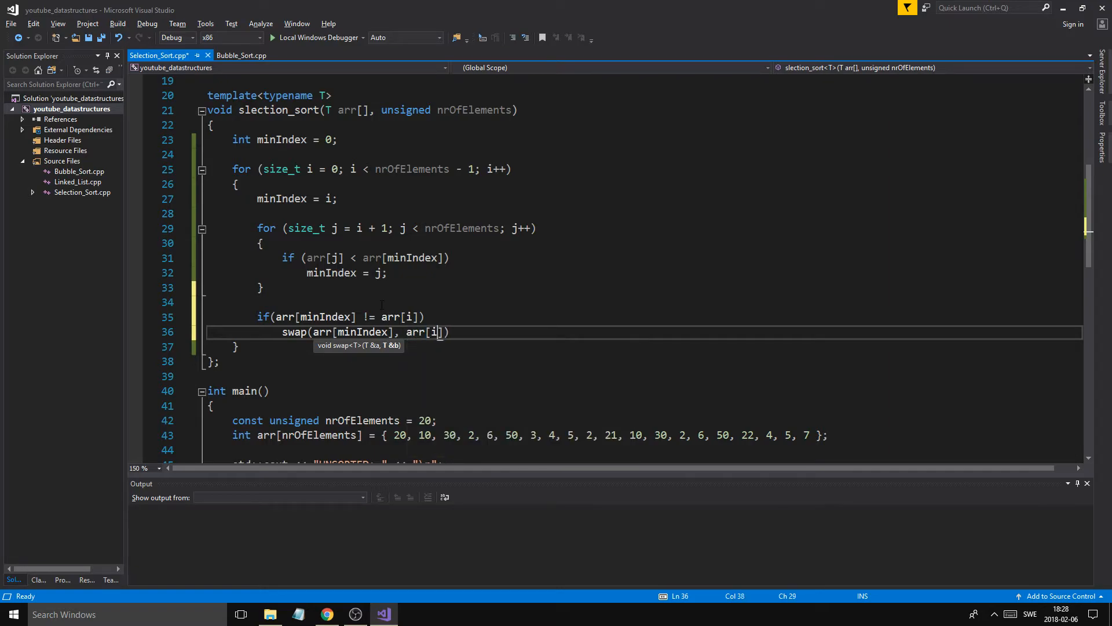
type(";")
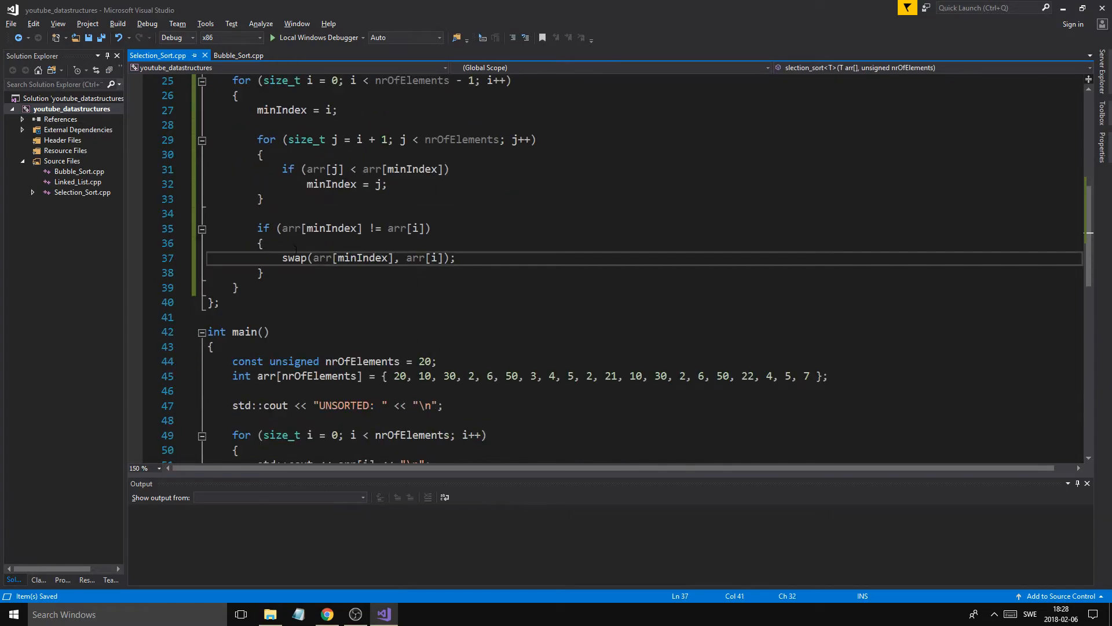
double_click(321, 228)
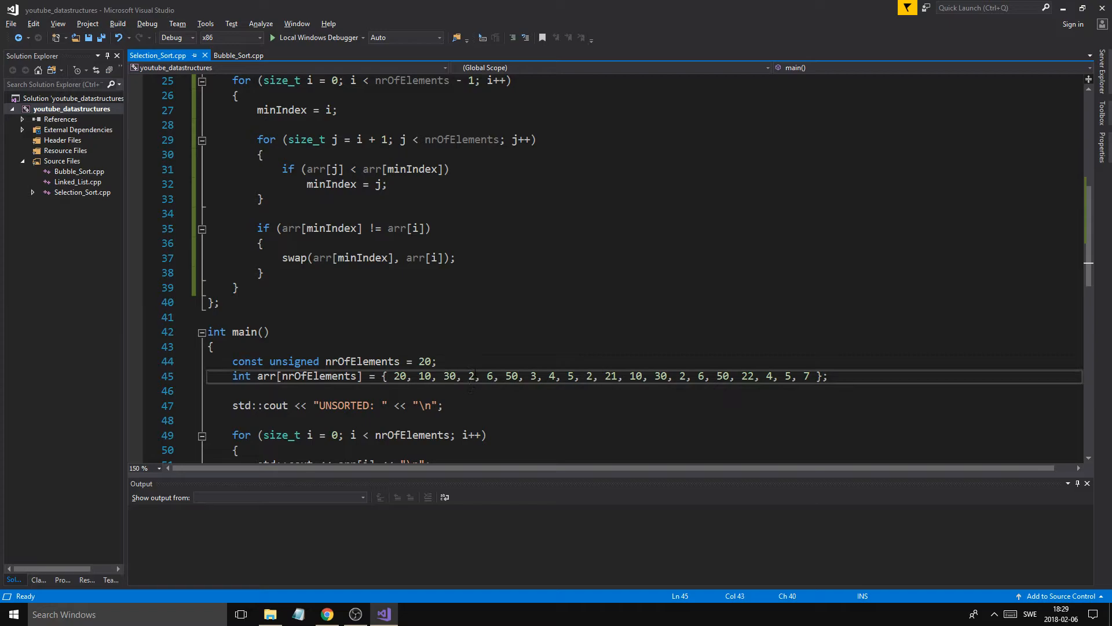
double_click(470, 376)
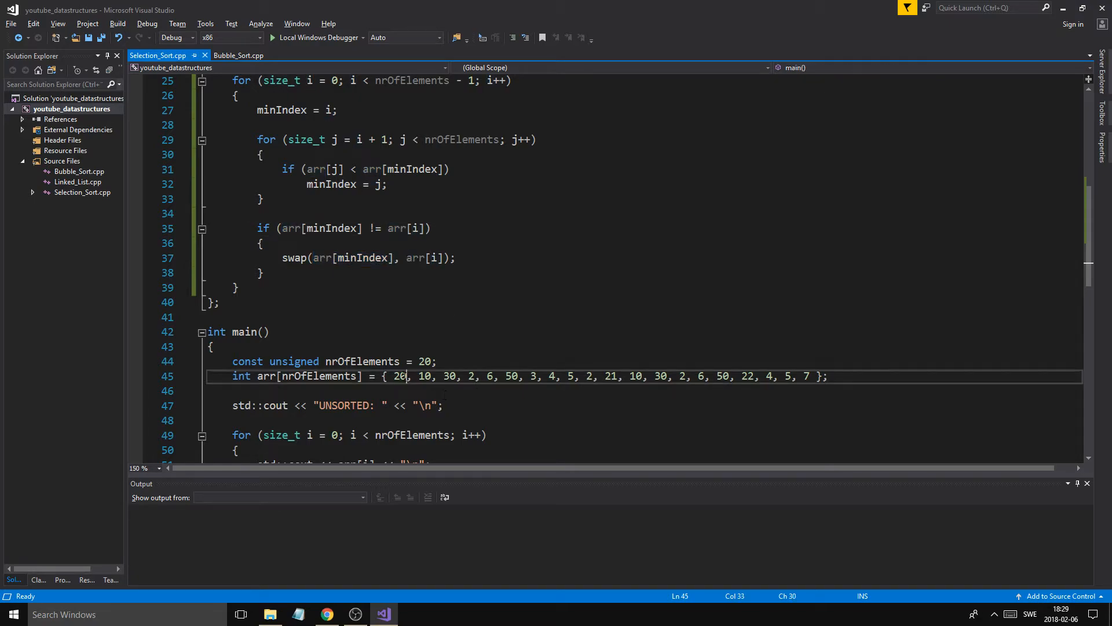
double_click(400, 376)
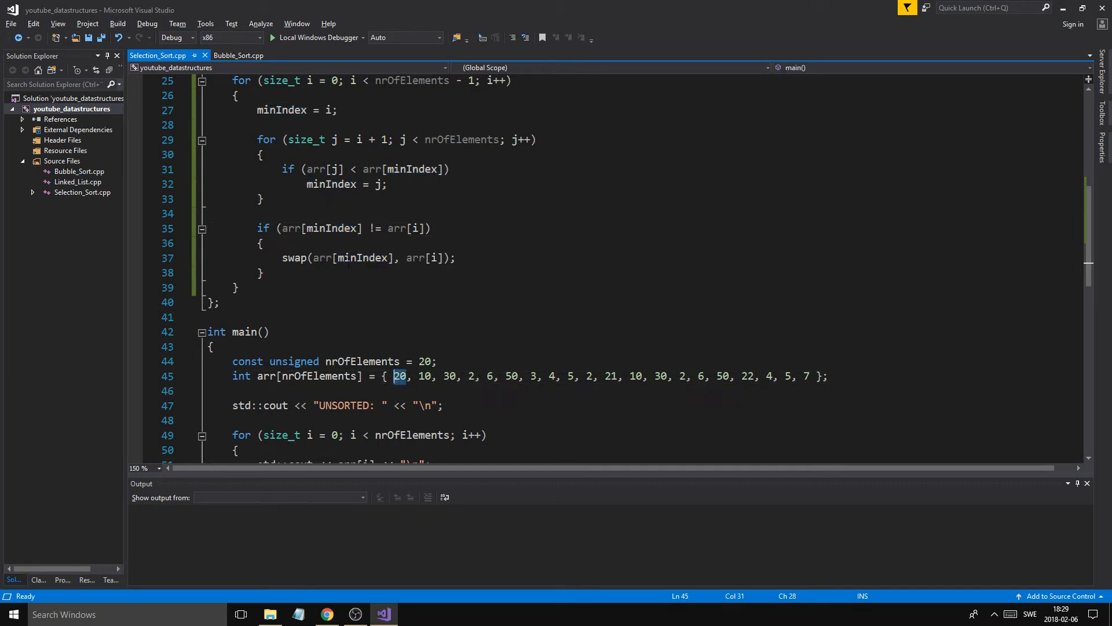
left_click(456, 258)
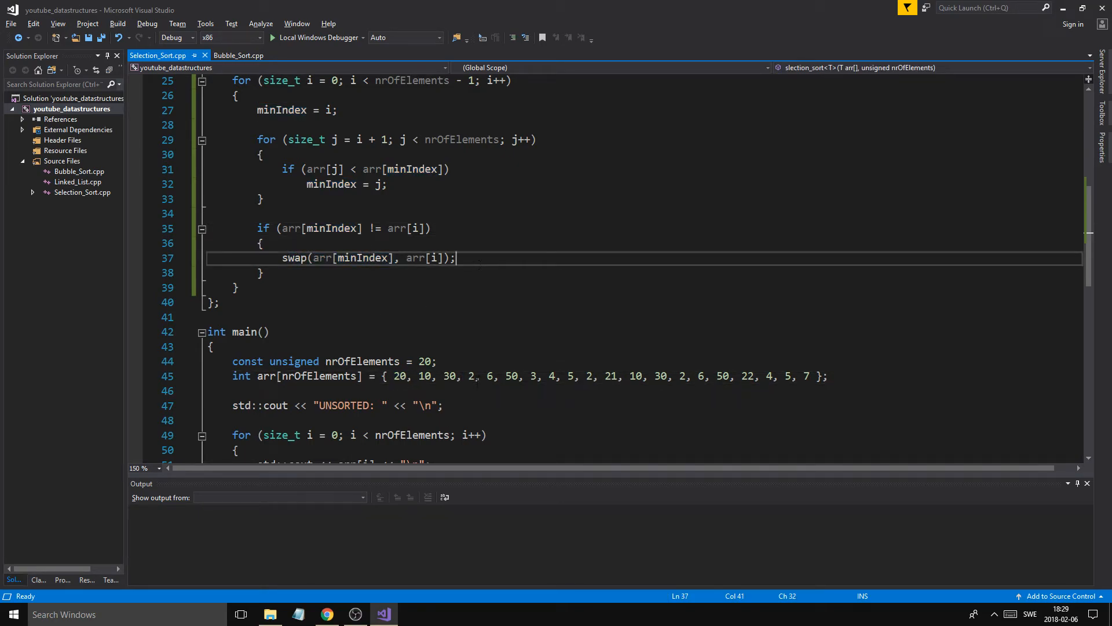
left_click(474, 376)
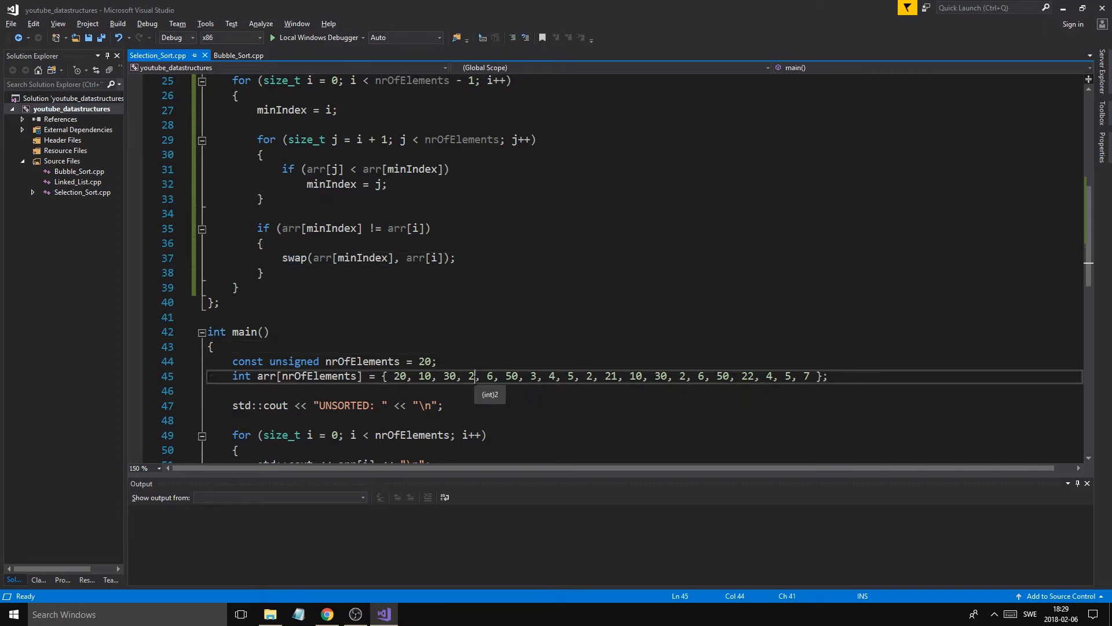
Step: Temporarily exchange the initializer values 20 and 2, ending with the original array
type("0")
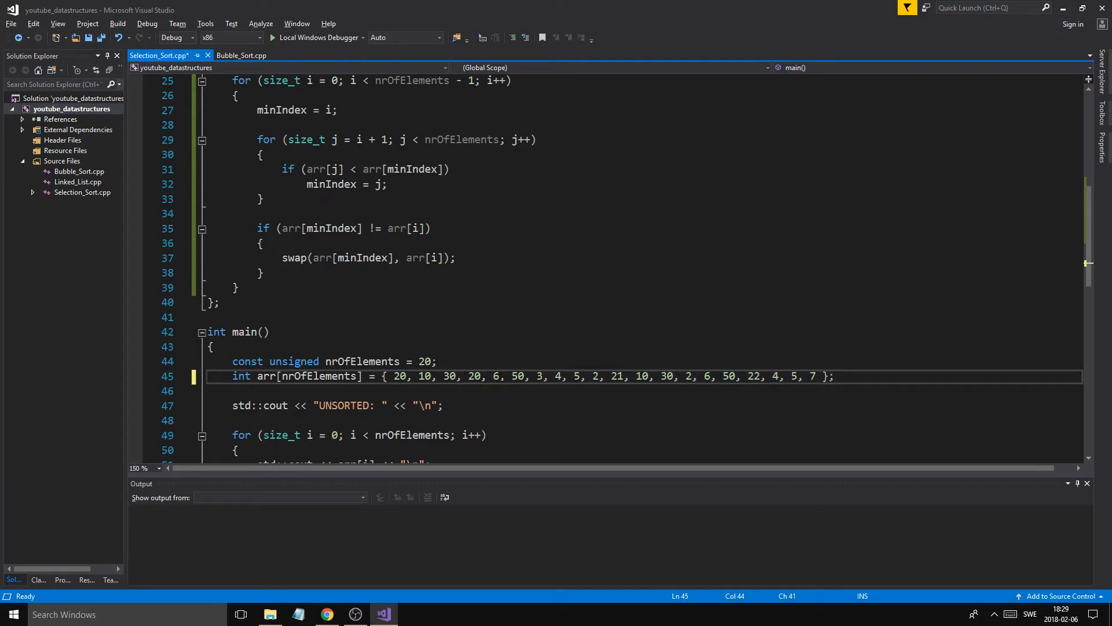
left_click_drag(282, 257, 420, 258)
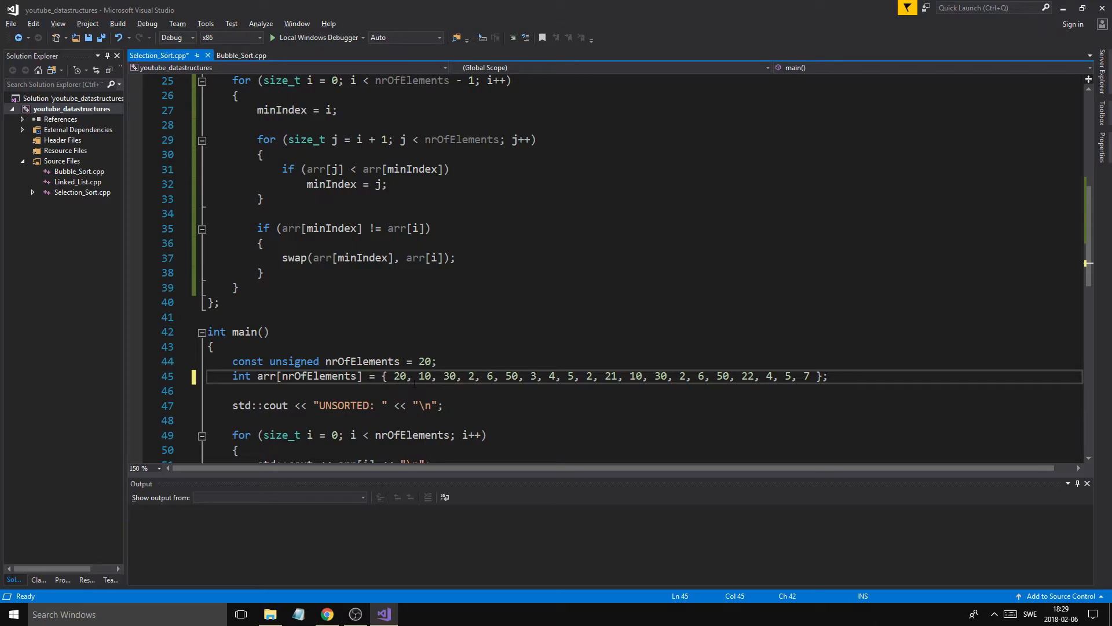
double_click(400, 376)
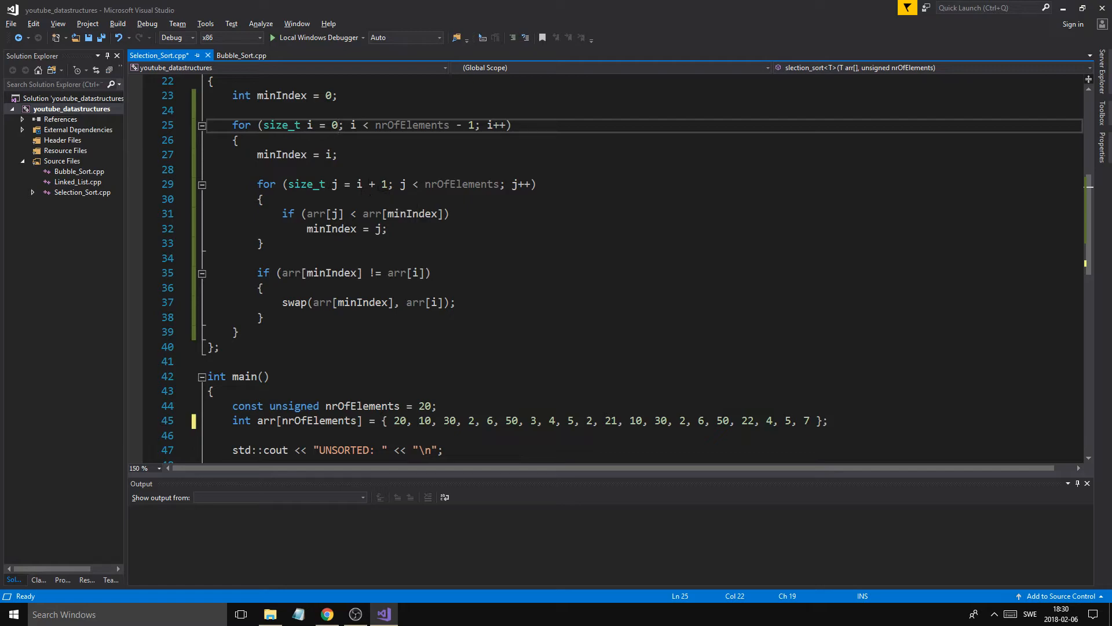
double_click(424, 421)
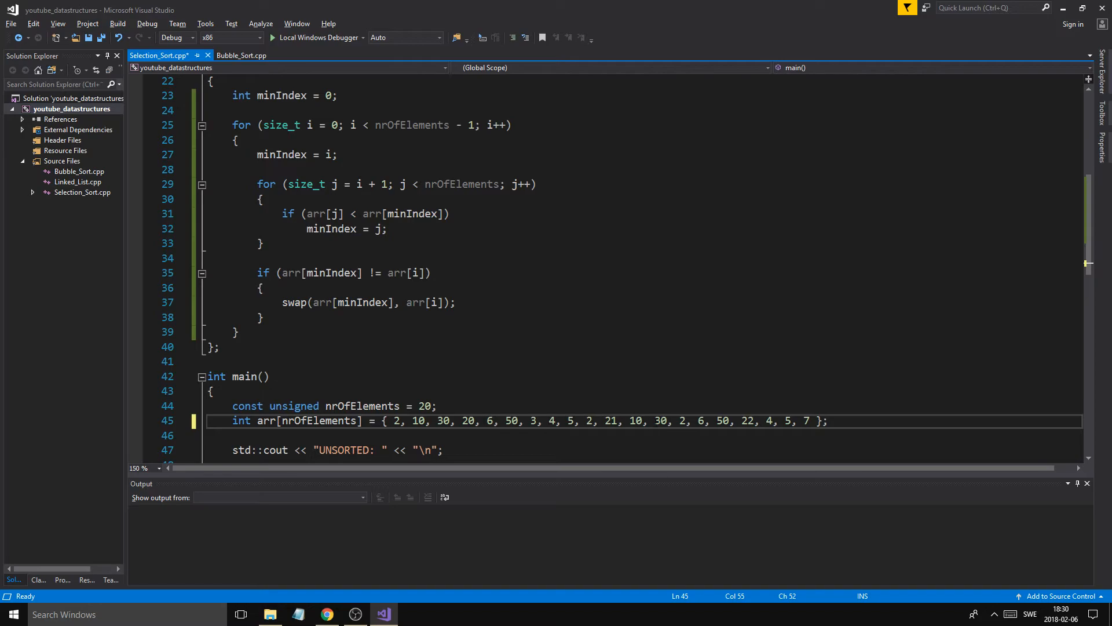
left_click_drag(653, 421, 809, 421)
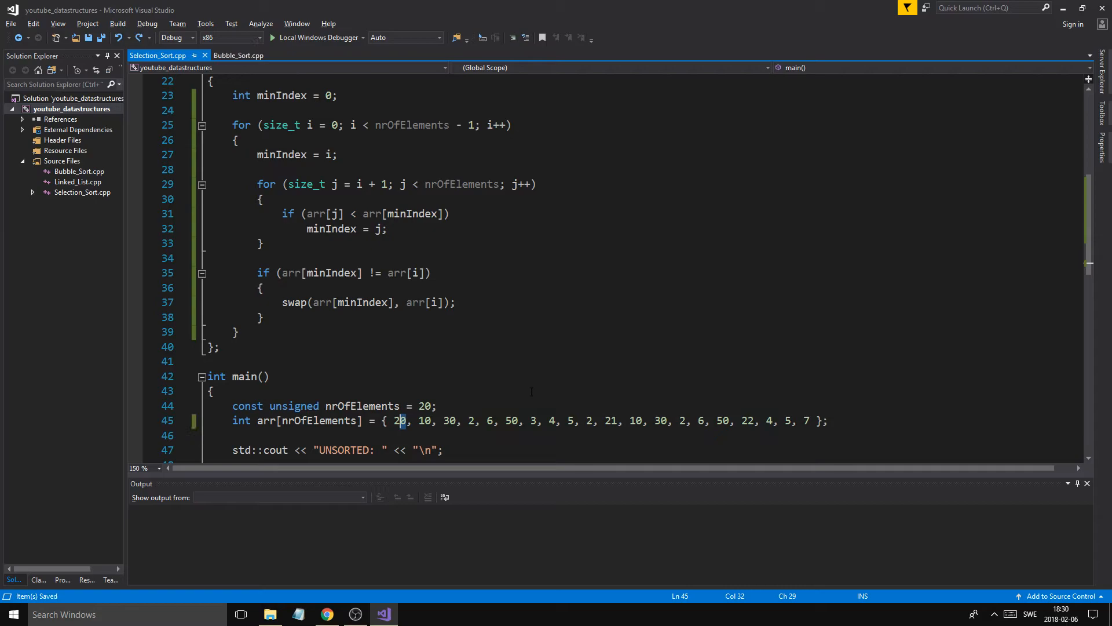
Step: Build and run the program, then start a for loop after swap()
key("F7")
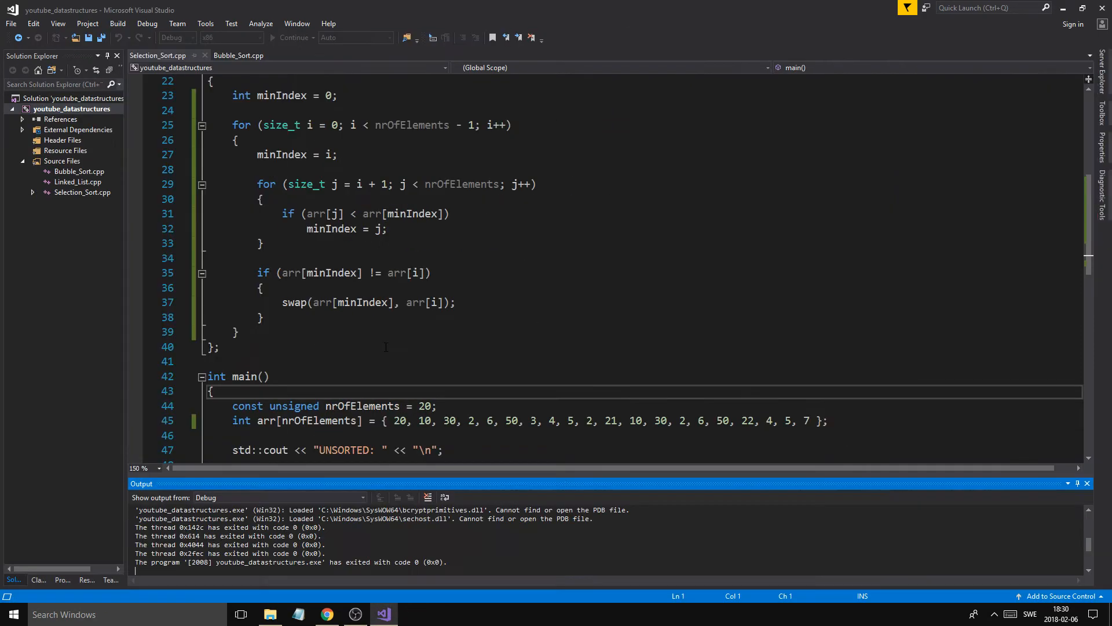
type("fo")
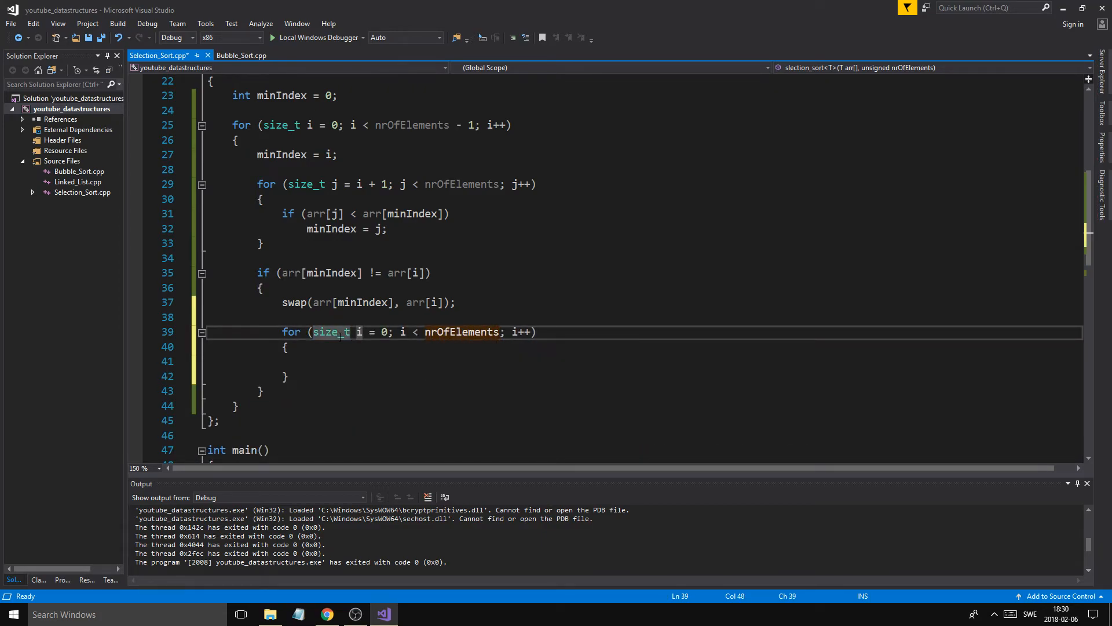
Step: Print arr[k] with a newline after each swap, add nrOfComparisons++;, and run the program
type("k")
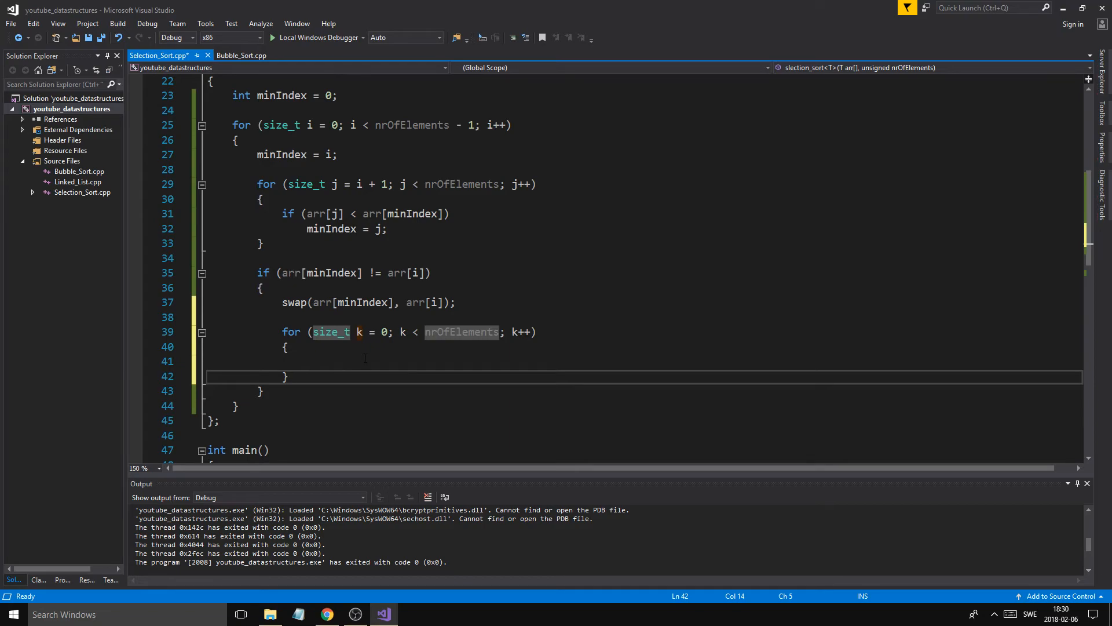
type("std")
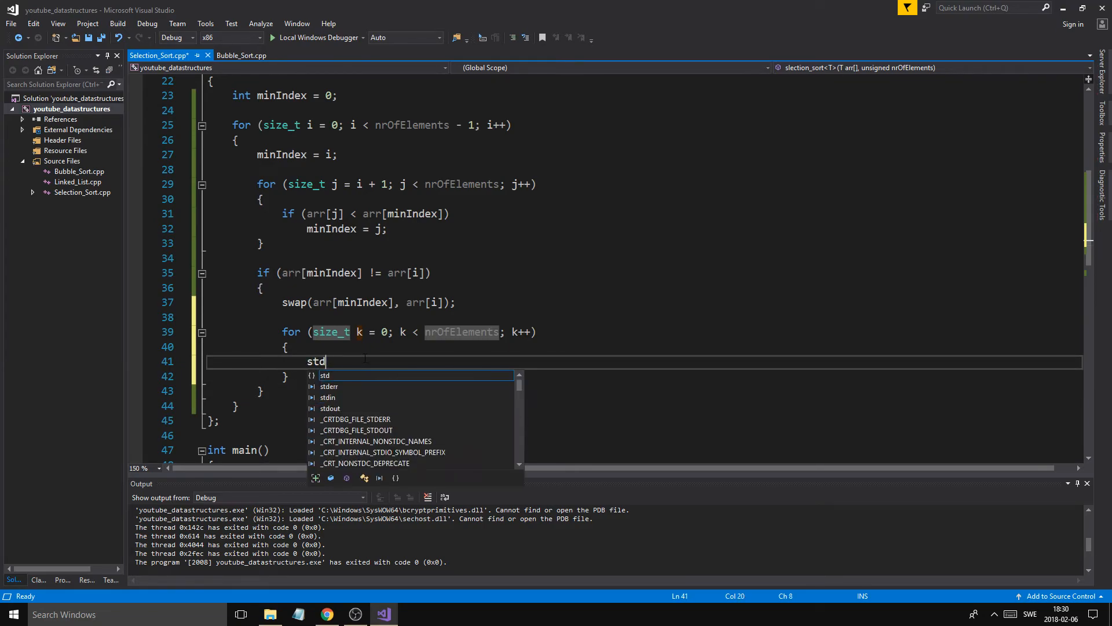
type("::cout <<")
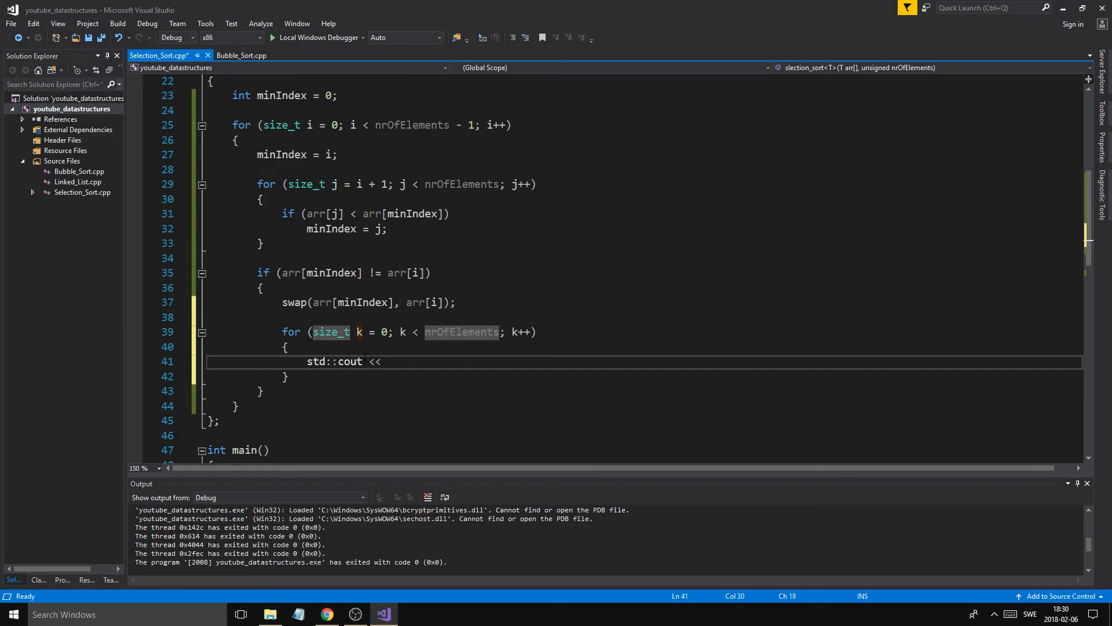
type("arr[k] << \" \";")
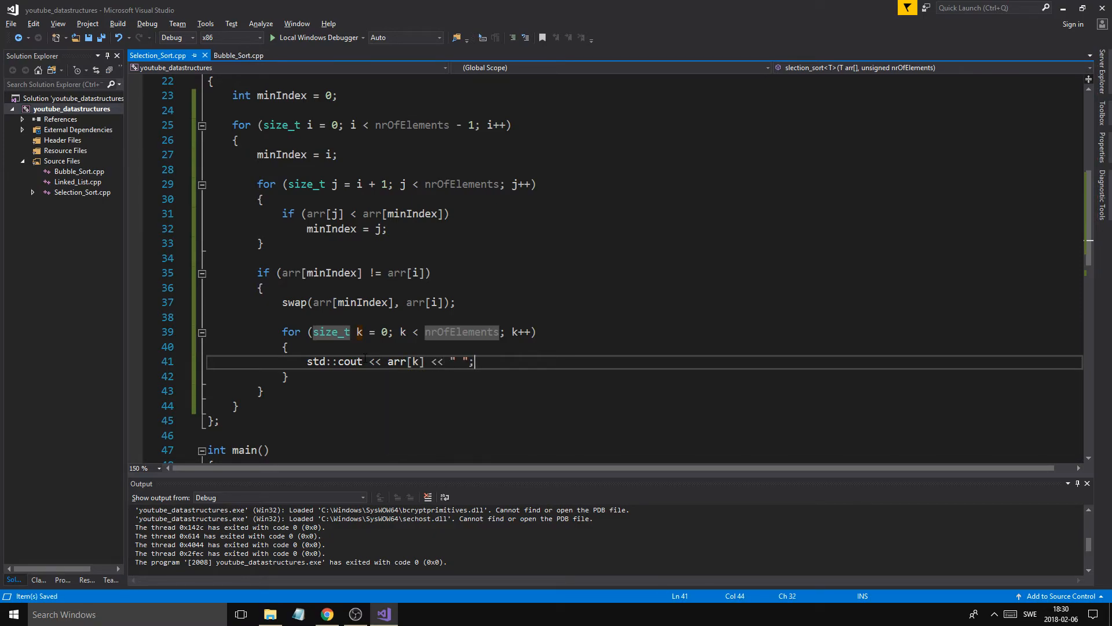
type("std::cout")
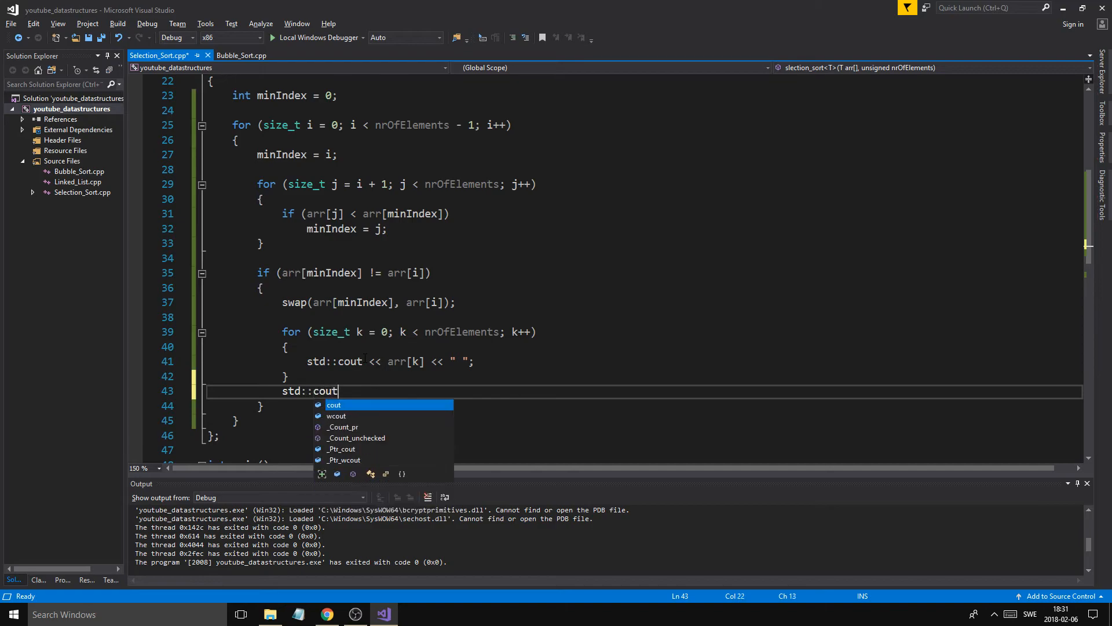
type("<< \"")
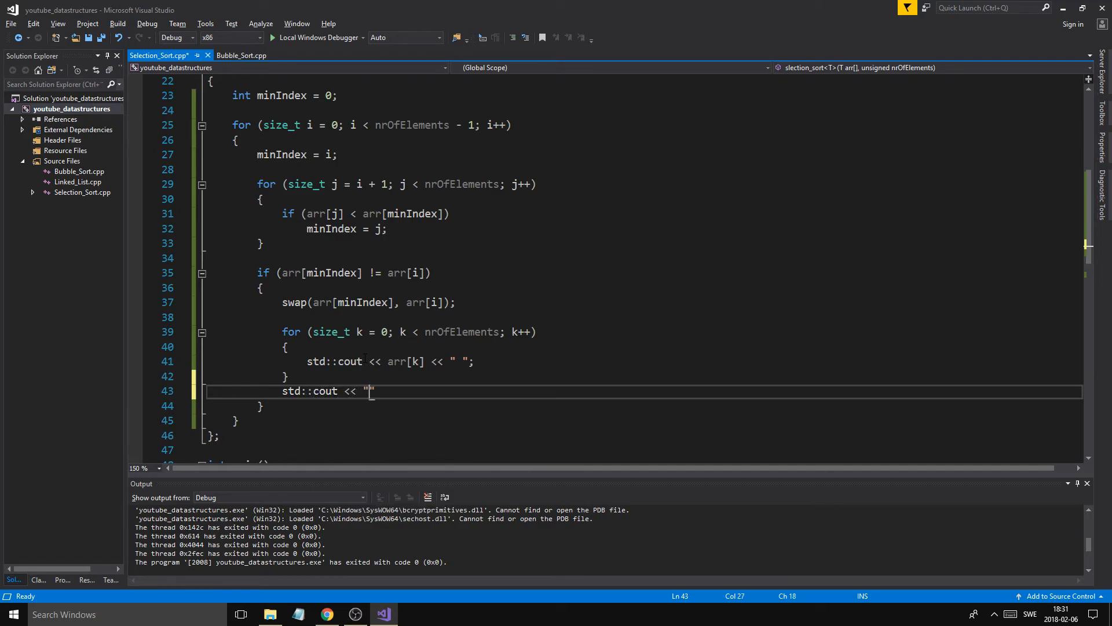
type("\\n\";")
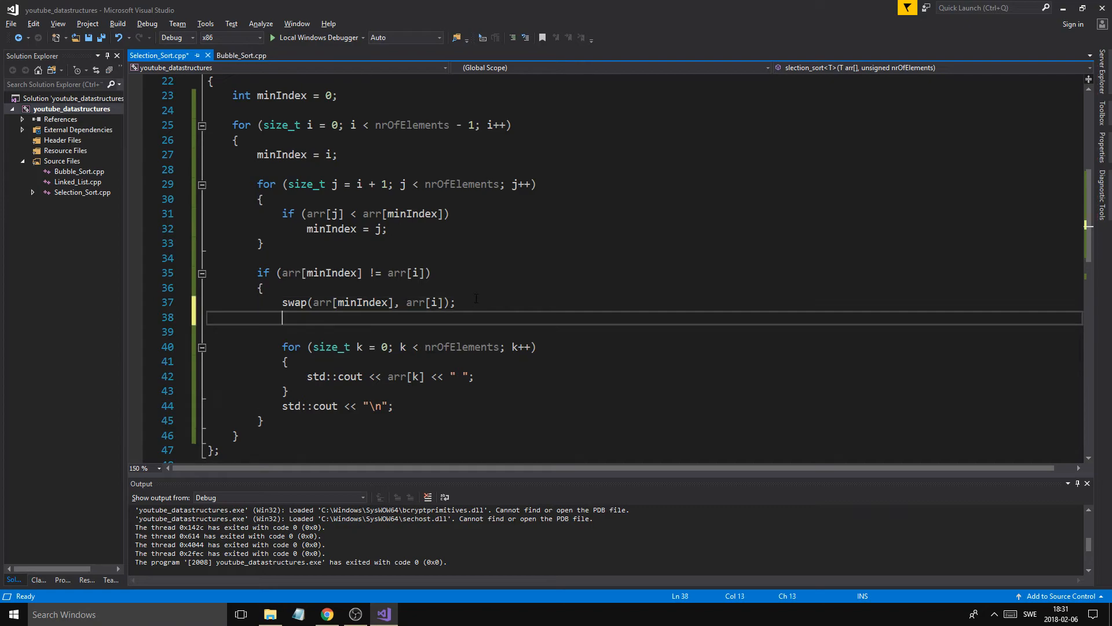
type("nrOfComparisons++;")
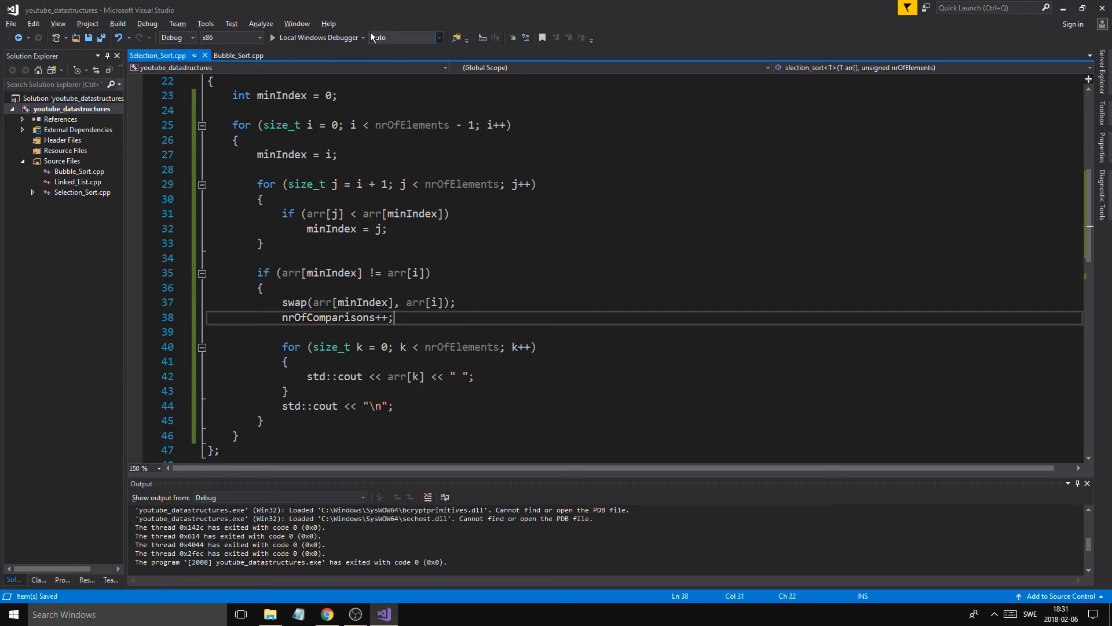
left_click(277, 37)
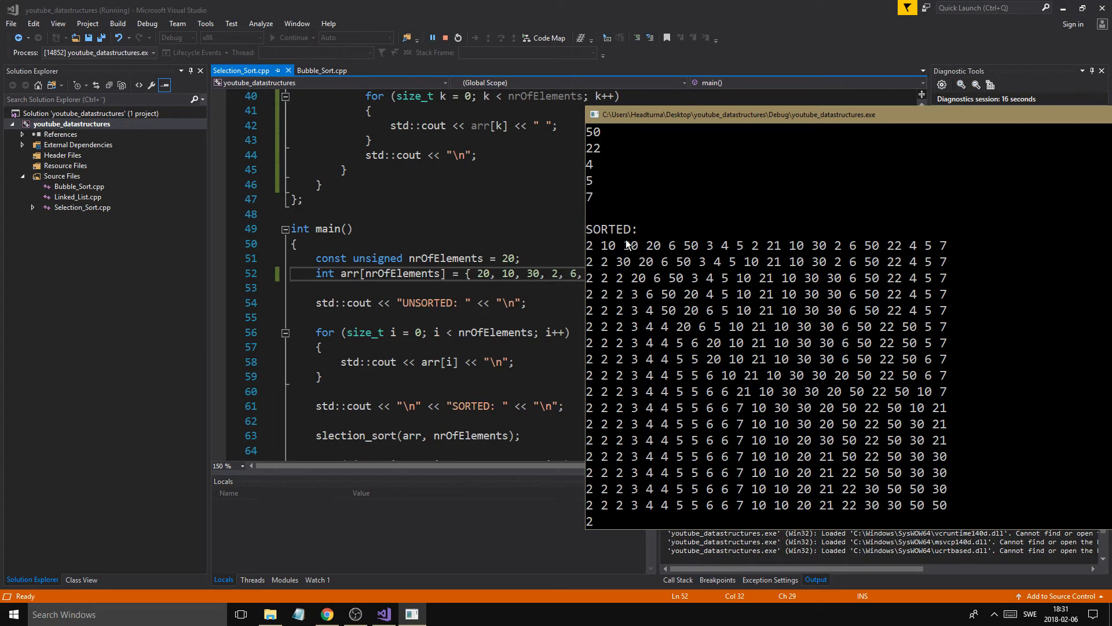
mouse_move(611, 250)
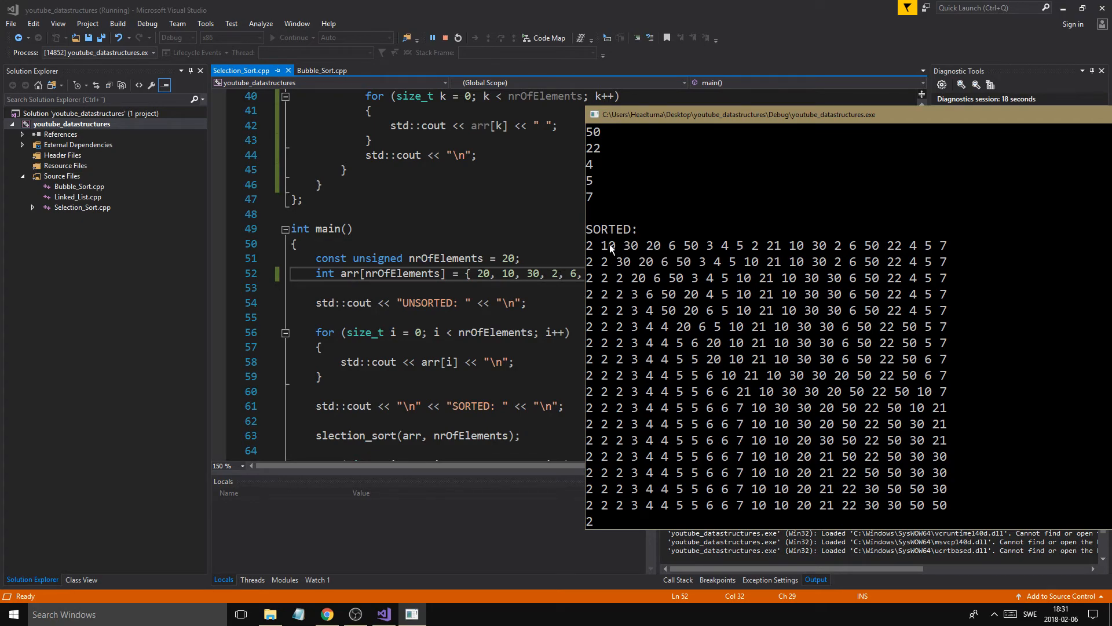
mouse_move(755, 246)
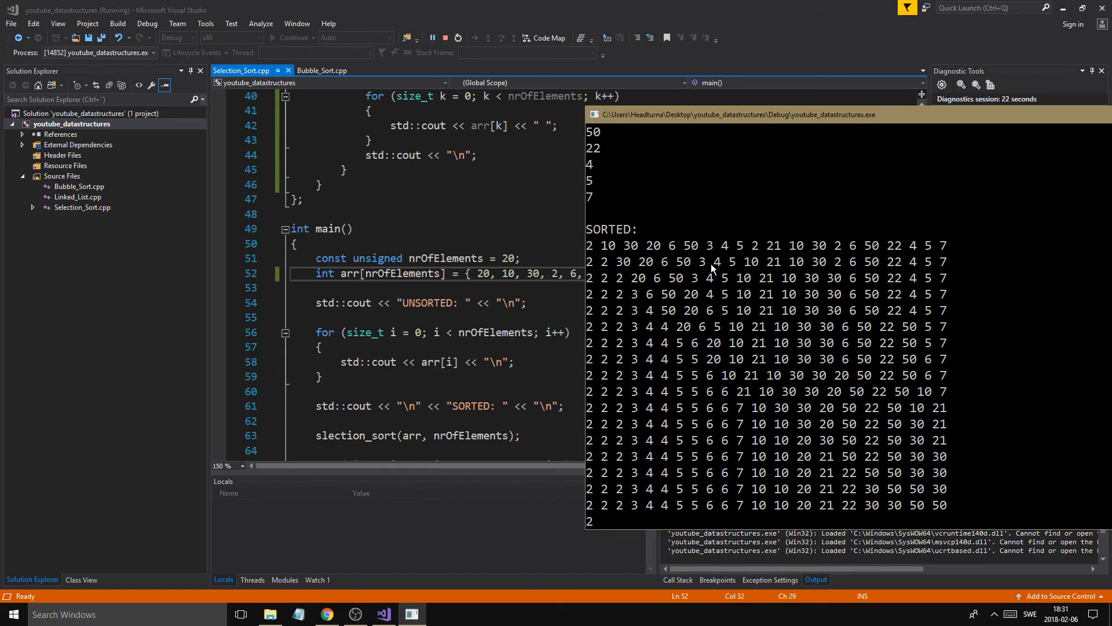
mouse_move(628, 262)
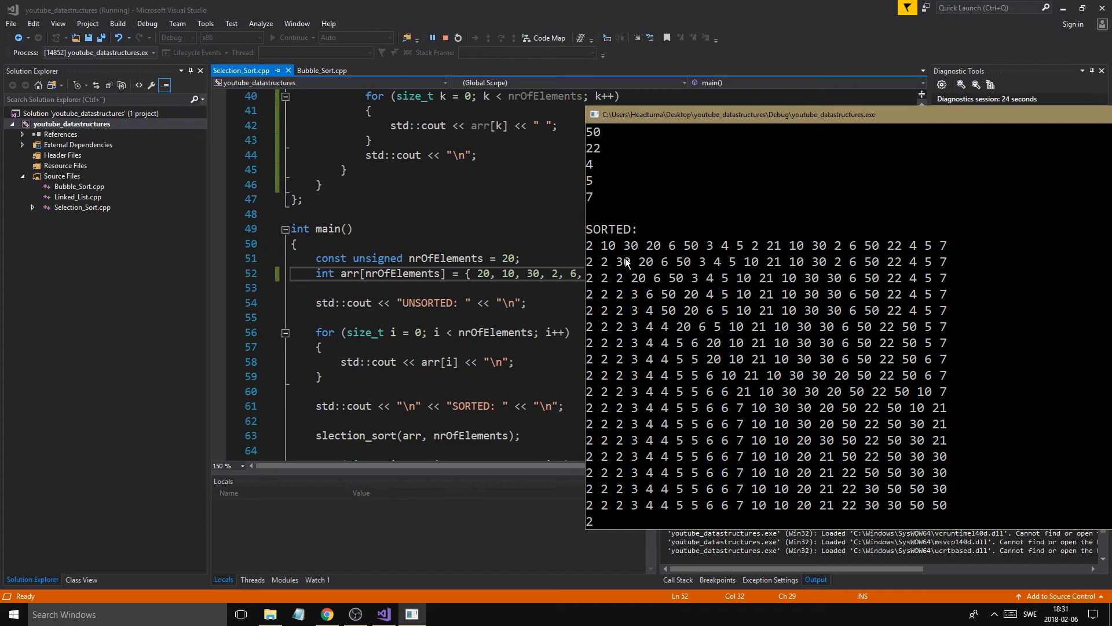
mouse_move(842, 269)
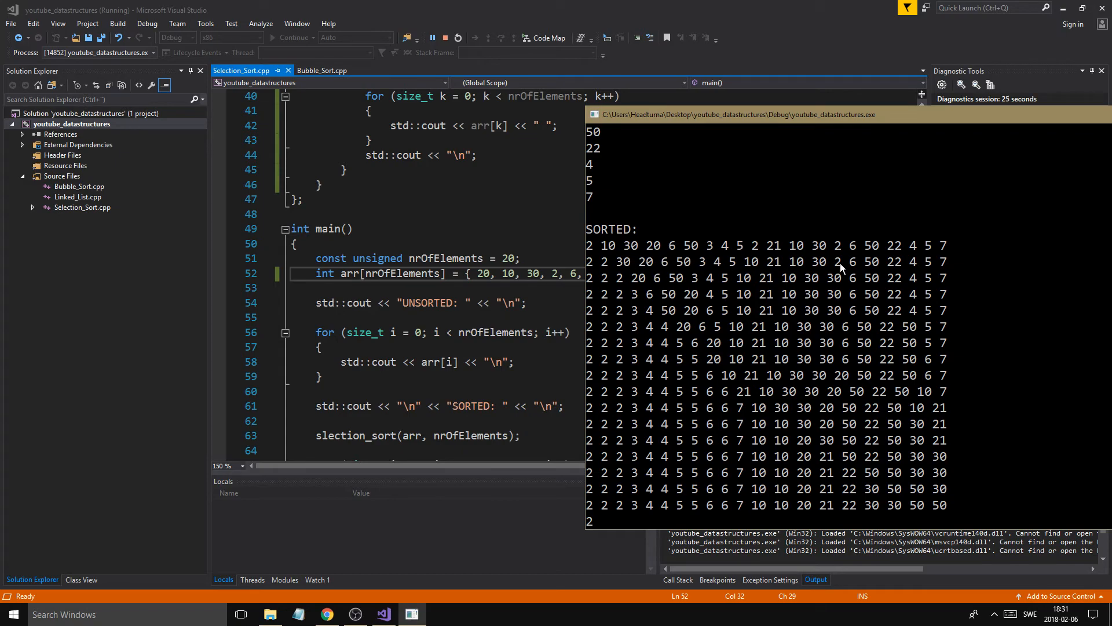
mouse_move(833, 284)
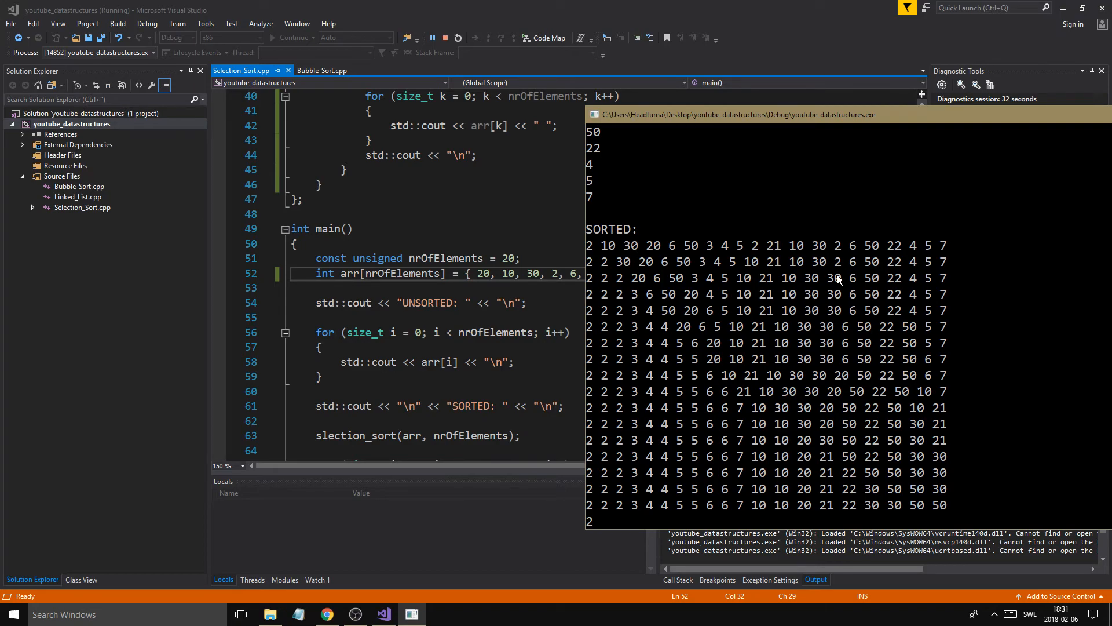
mouse_move(627, 284)
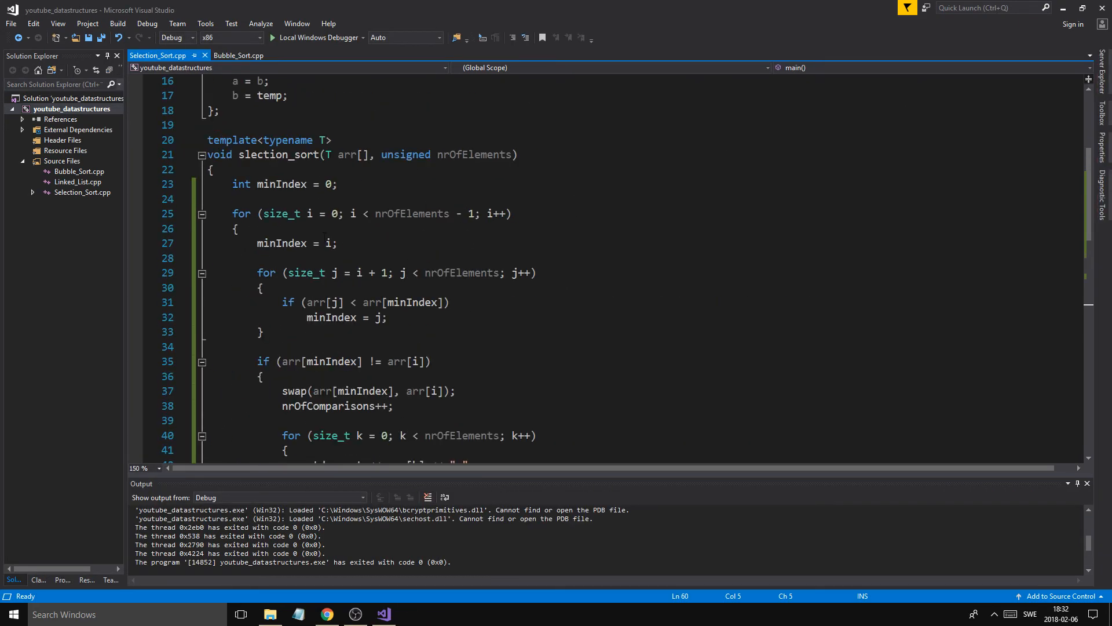
Step: Remove nrOfComparisons++ after the swap, re-add the counter line, save, and rerun
scroll("down", 3)
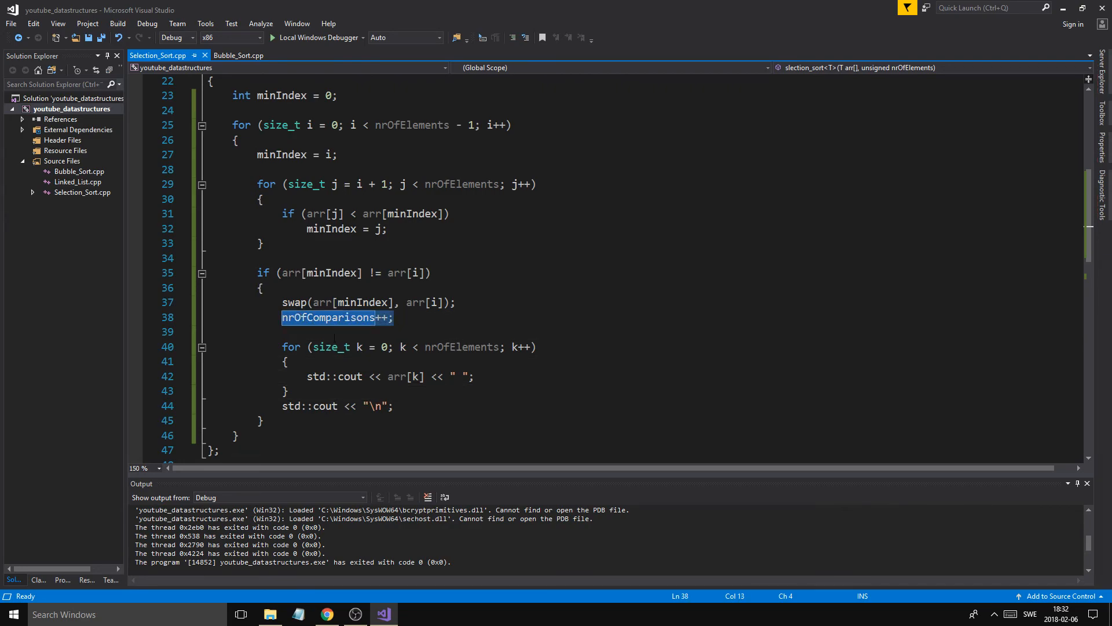
key("Delete")
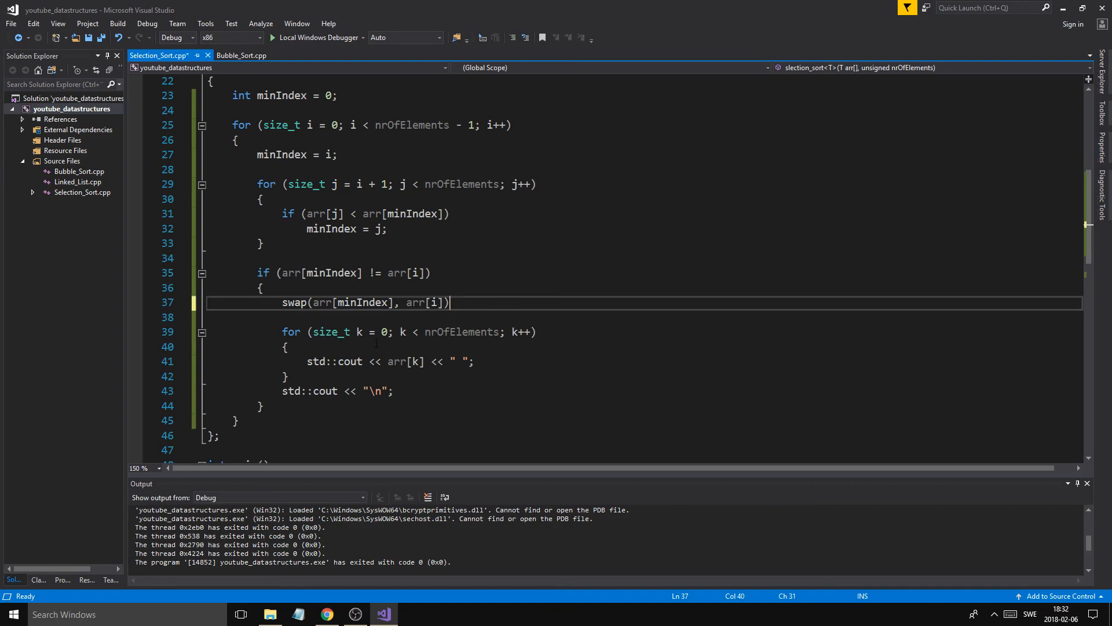
key("ctrl+s")
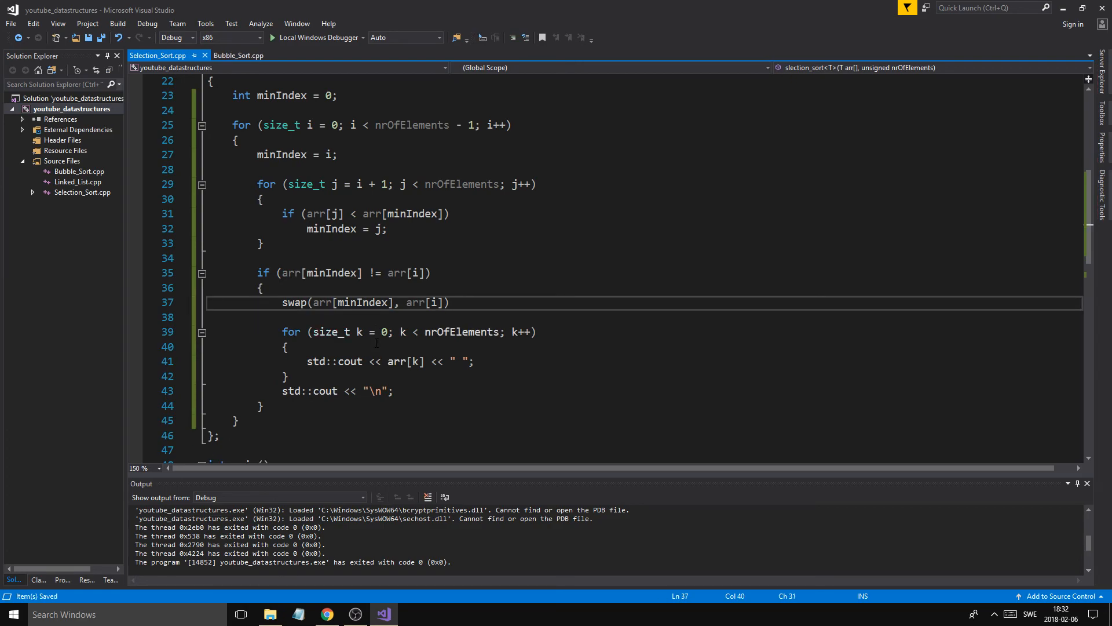
type(";")
type("}")
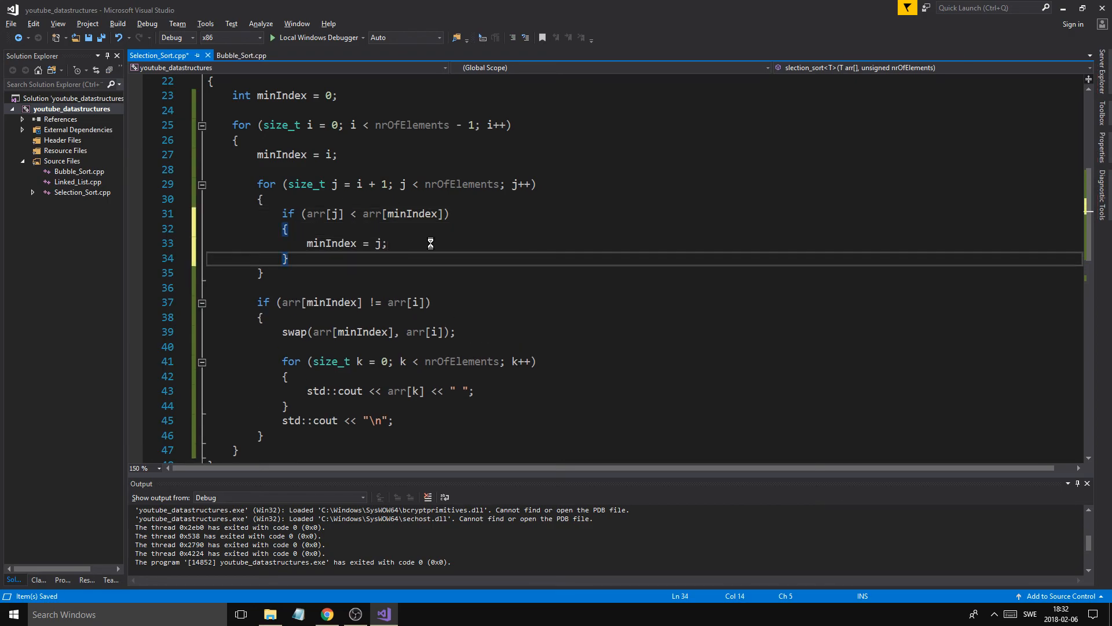
type("nrOfComparisons++;")
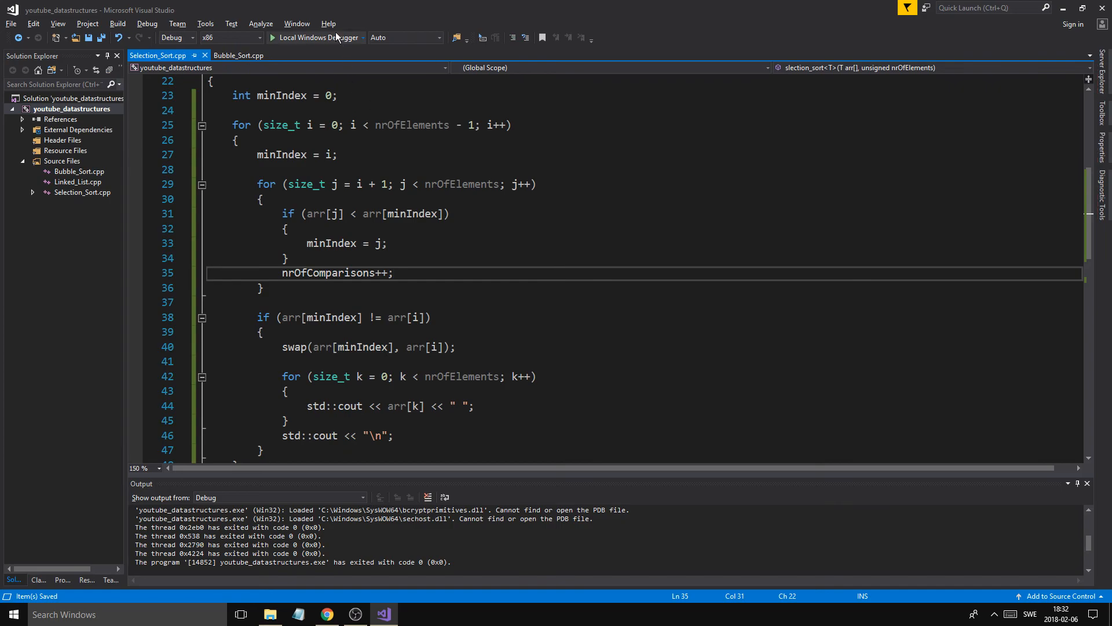
left_click(283, 37)
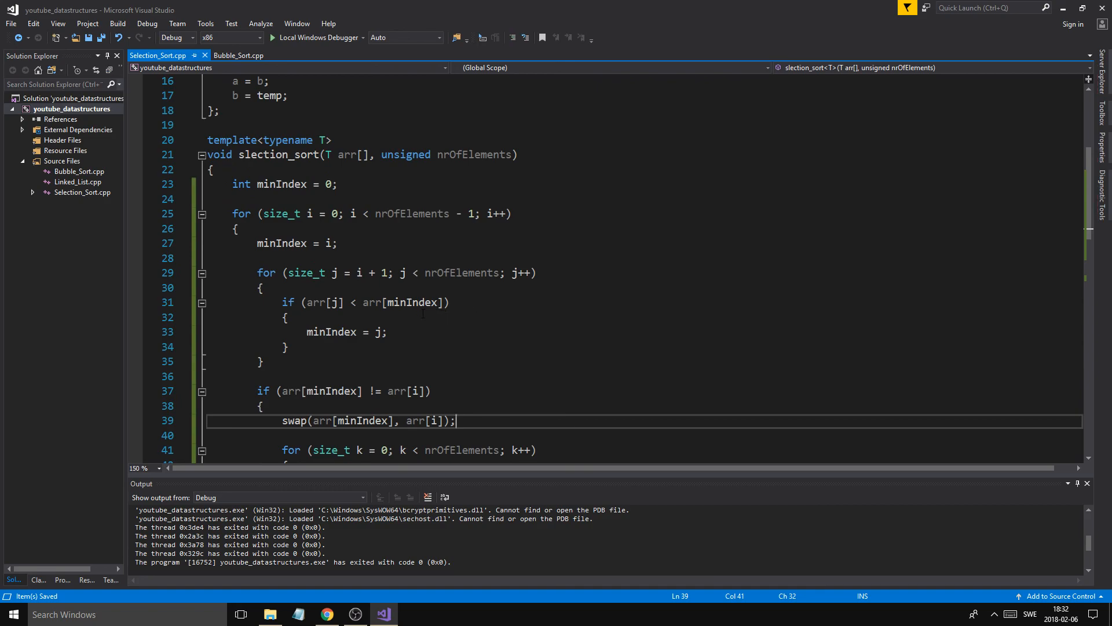
left_click(289, 317)
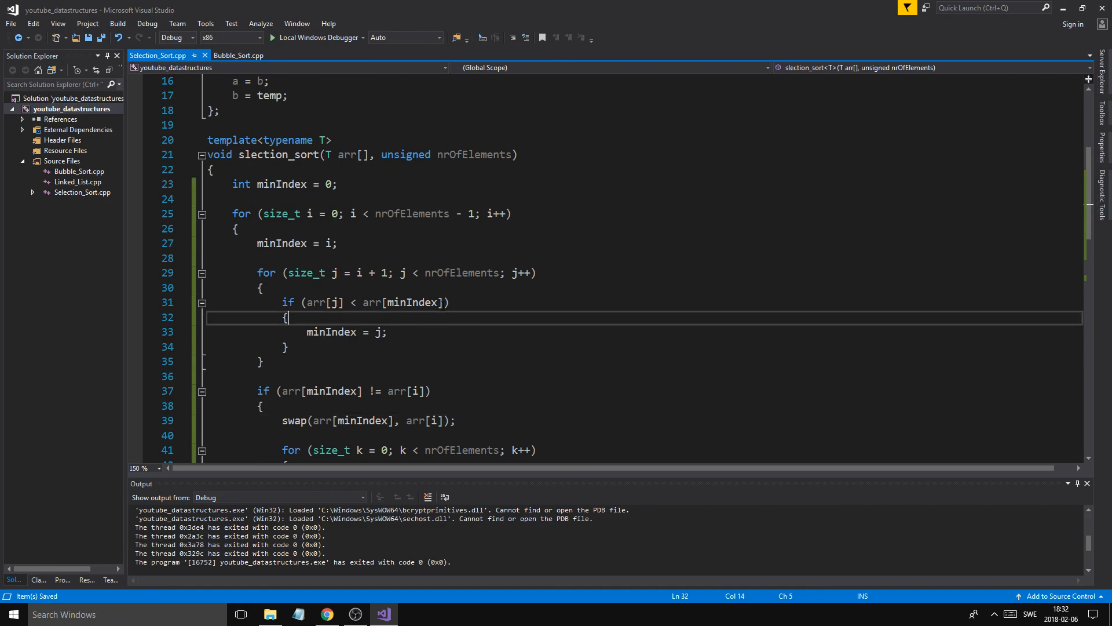
scroll("down", 3)
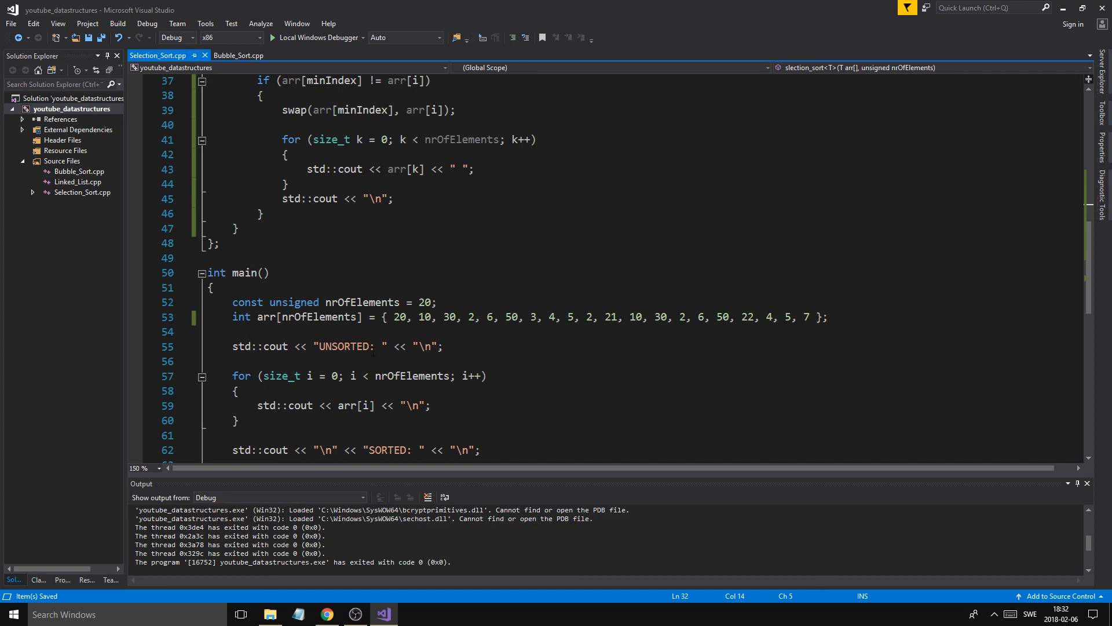
scroll("up", 3)
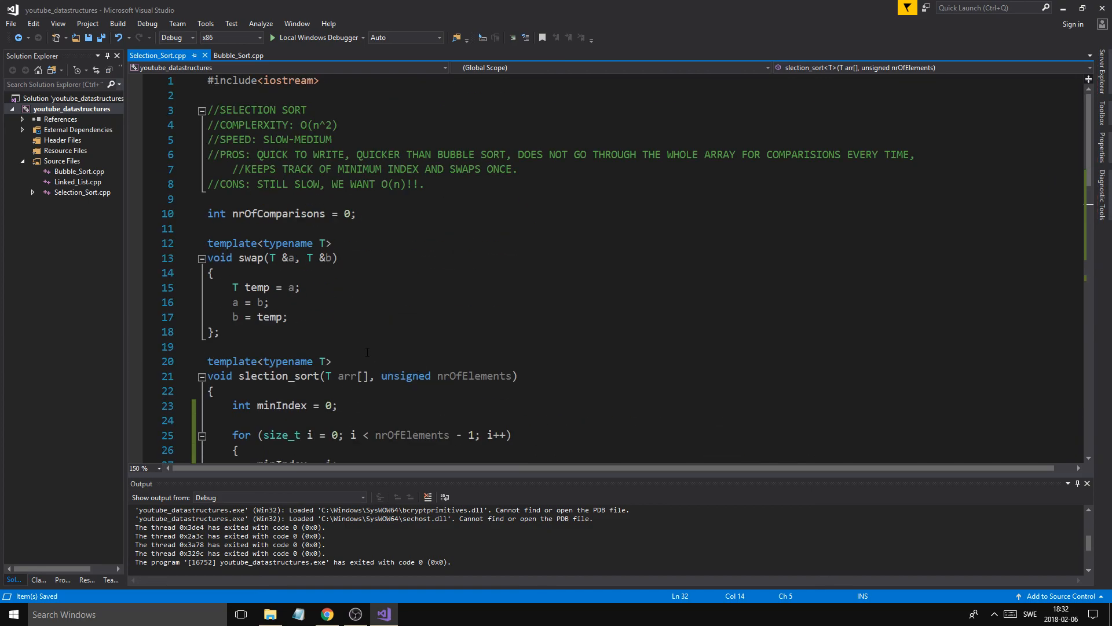
scroll("down", 3)
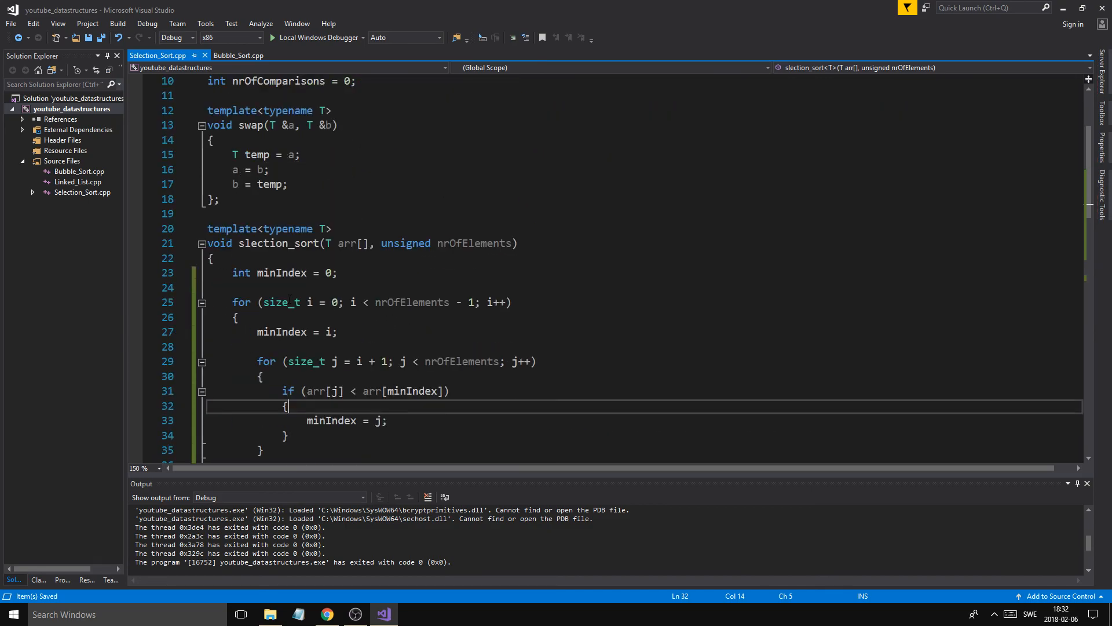
scroll("down", 3)
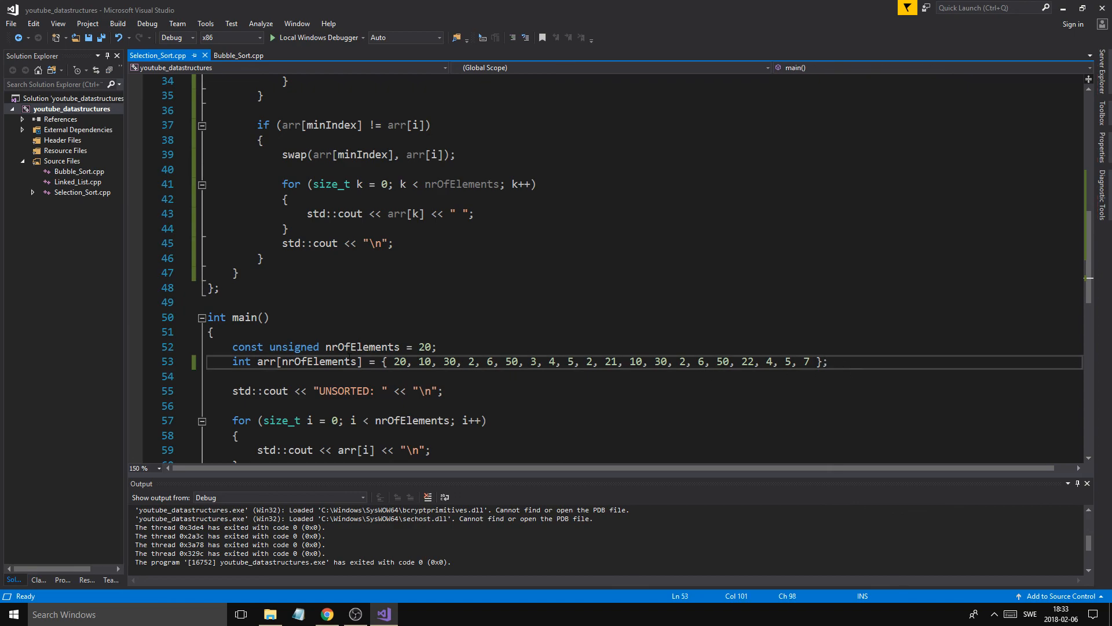
left_click(332, 347)
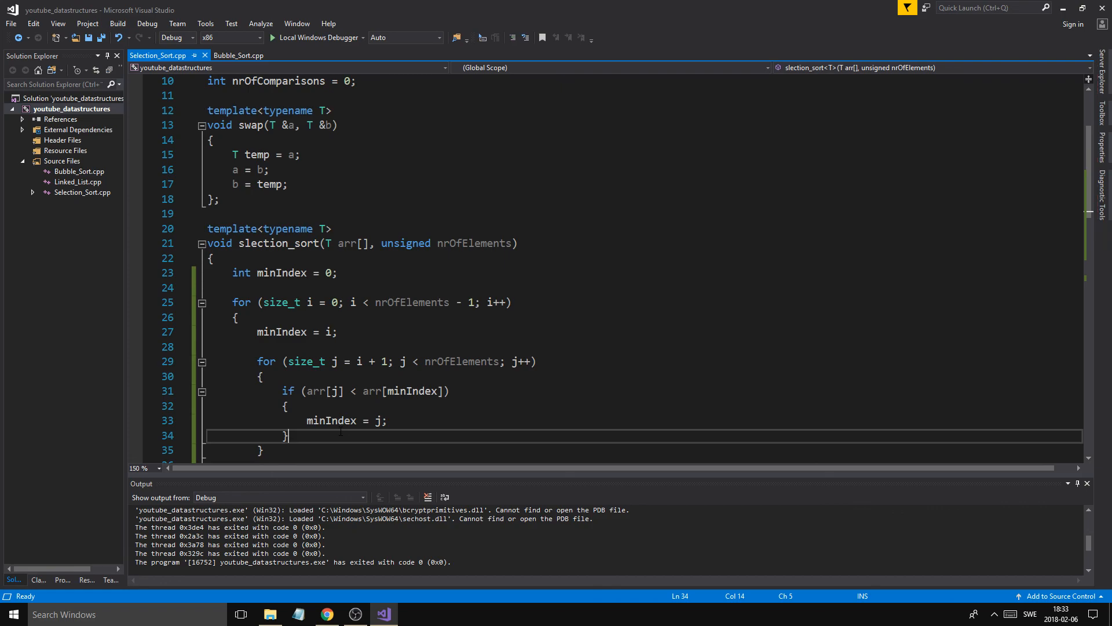
scroll("down", 3)
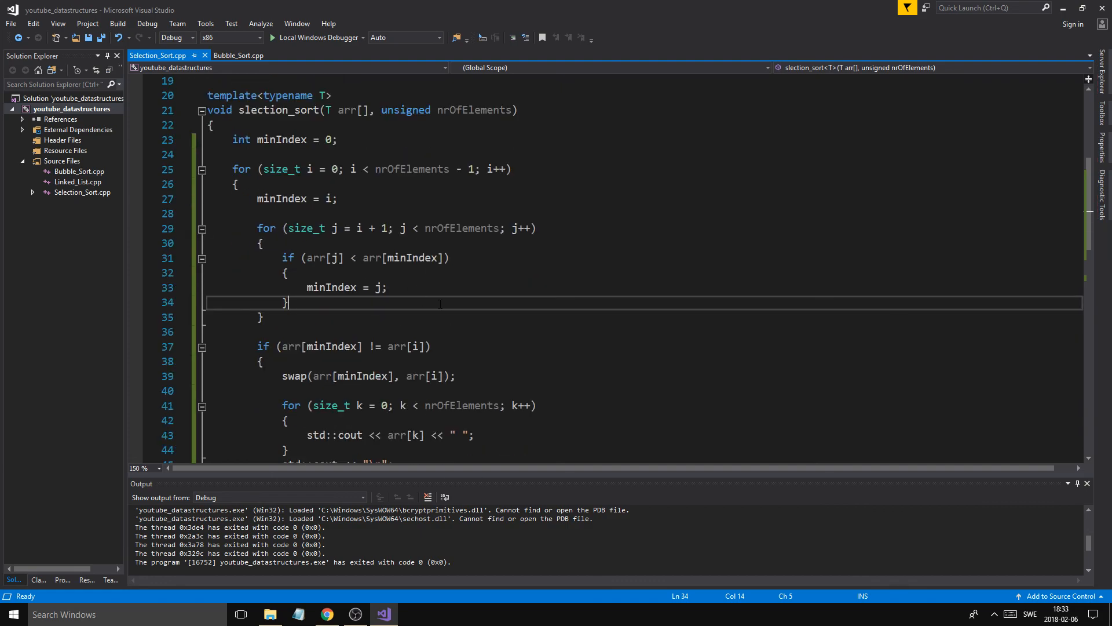